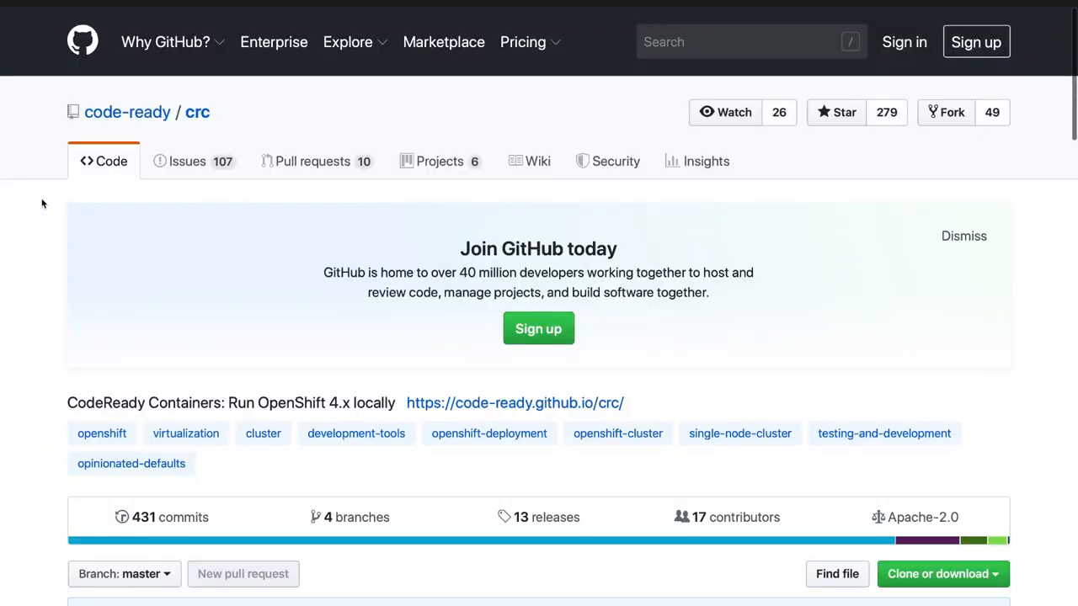
Step: Reach the CodeReady Containers project site and its installation section 1.3
{"action": "scroll", "scroll_direction": "down", "scroll_amount": 3}
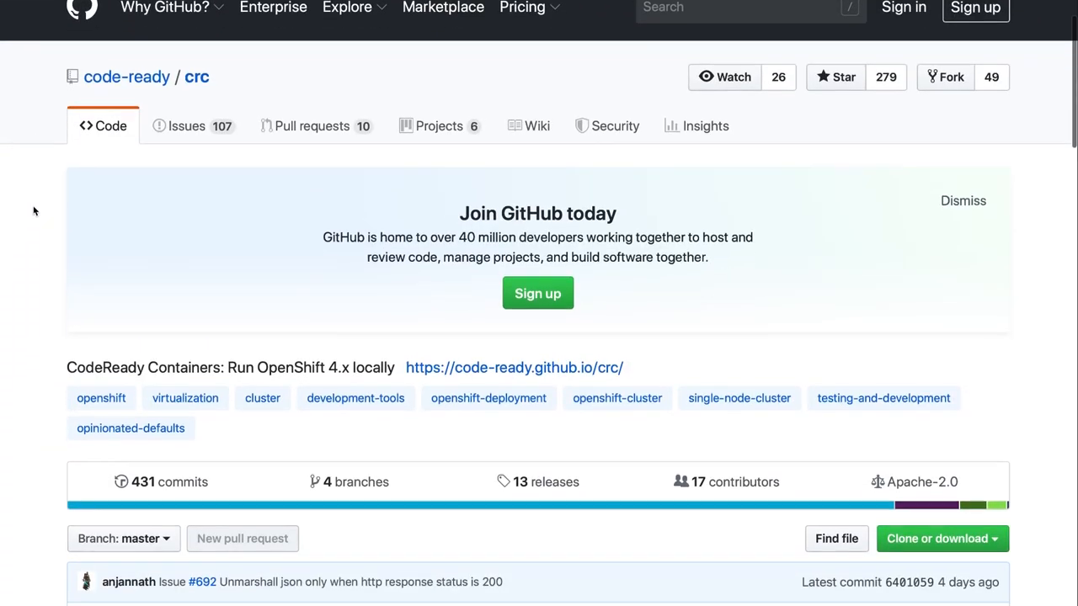
{"action": "scroll", "scroll_direction": "down", "scroll_amount": 3}
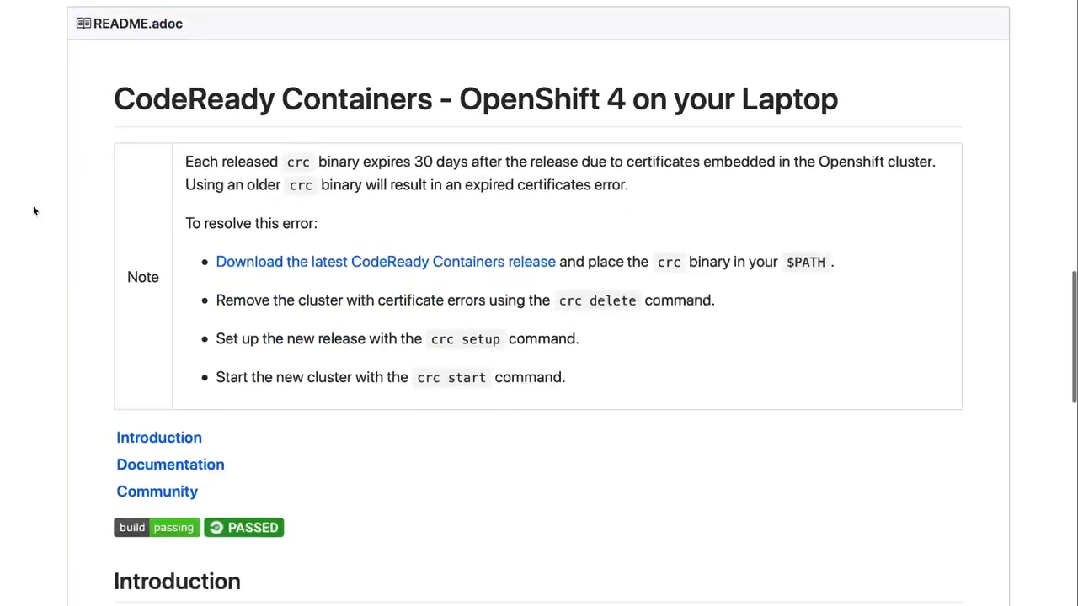
{"action": "scroll", "scroll_direction": "down", "scroll_amount": 3}
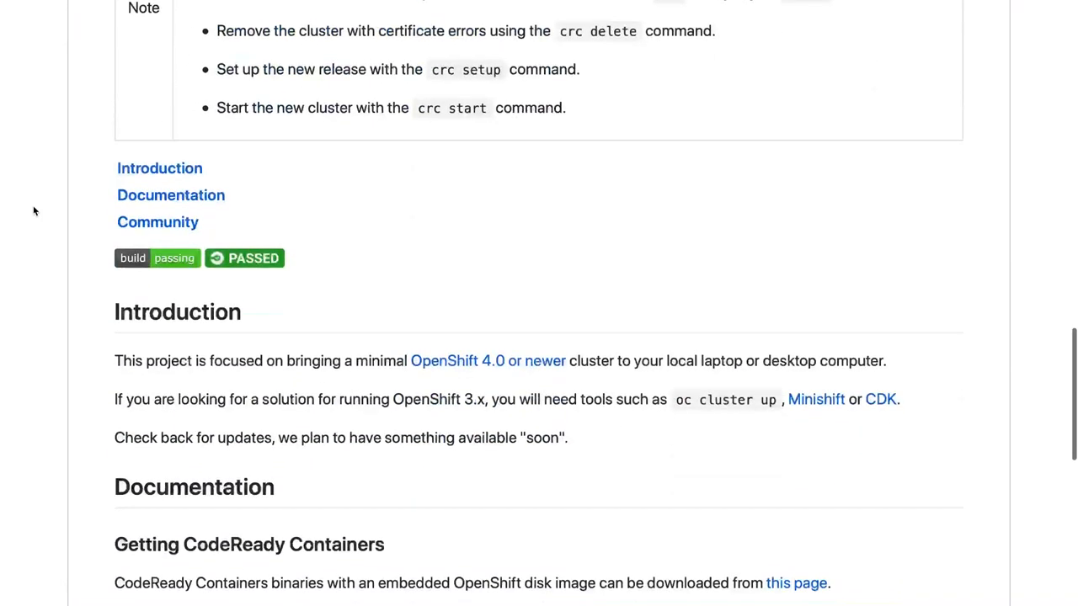
{"action": "scroll", "scroll_direction": "down", "scroll_amount": 3}
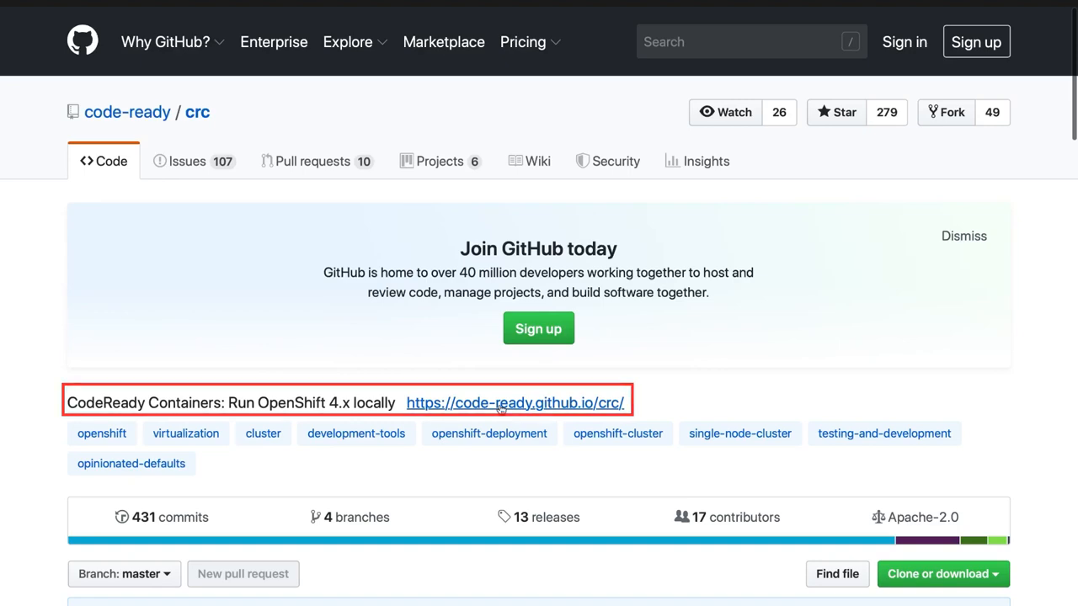
{"action": "left_click", "coordinate": [516, 402]}
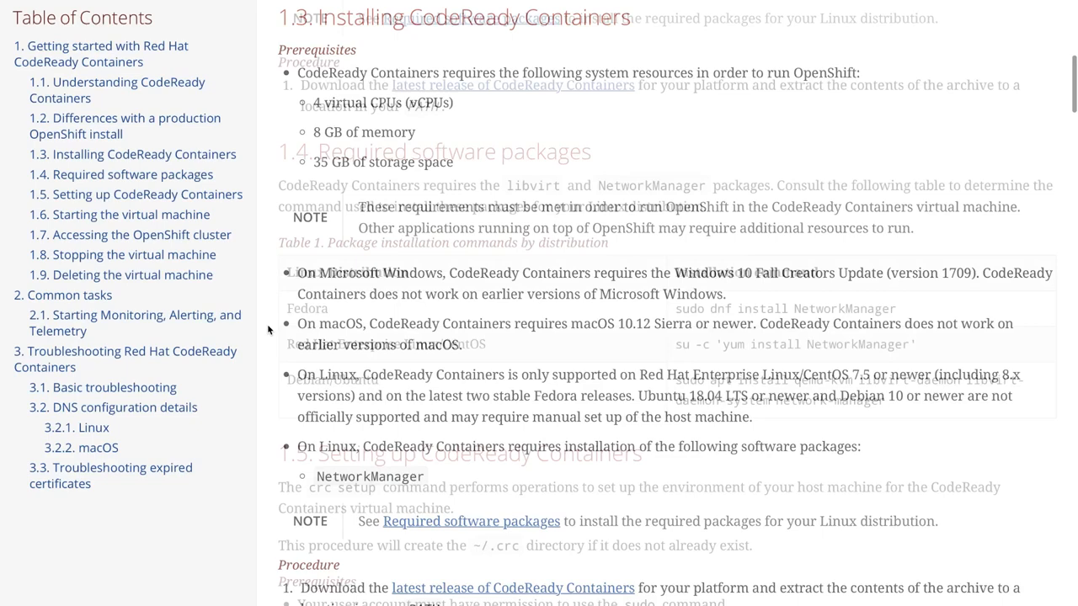
{"action": "scroll", "scroll_direction": "down", "scroll_amount": 3}
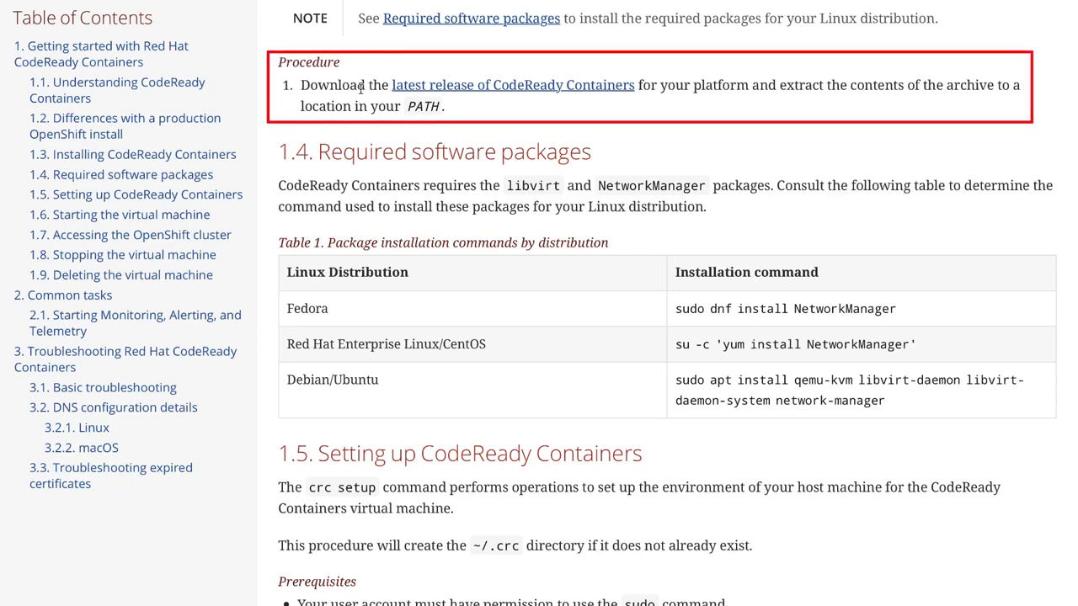
{"action": "mouse_move", "coordinate": [412, 84]}
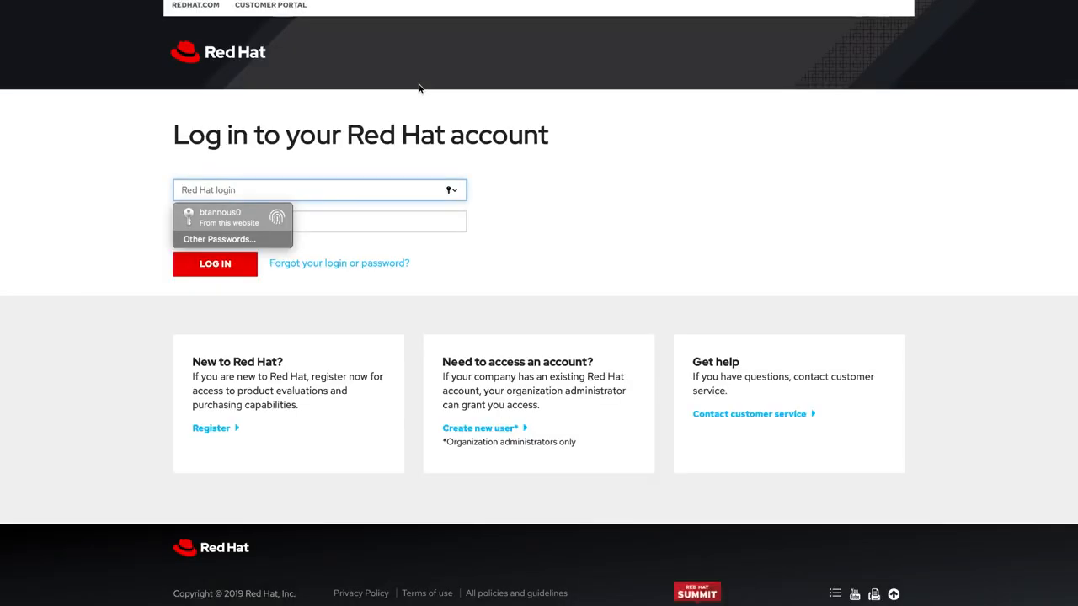
Step: Sign in to the Red Hat account with the saved login
{"action": "left_click", "coordinate": [227, 218]}
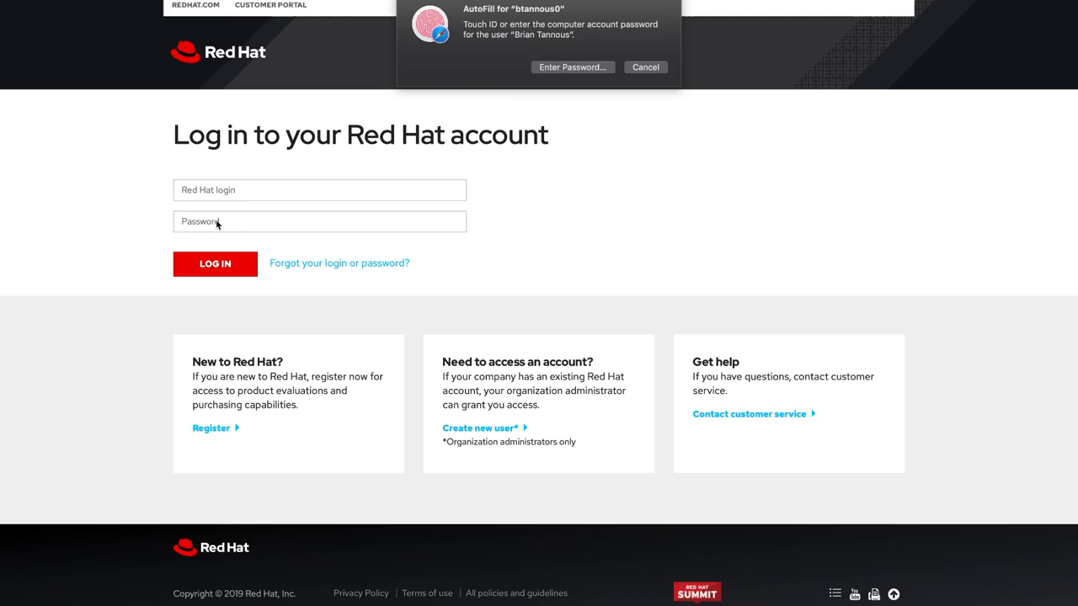
{"action": "mouse_move", "coordinate": [544, 108]}
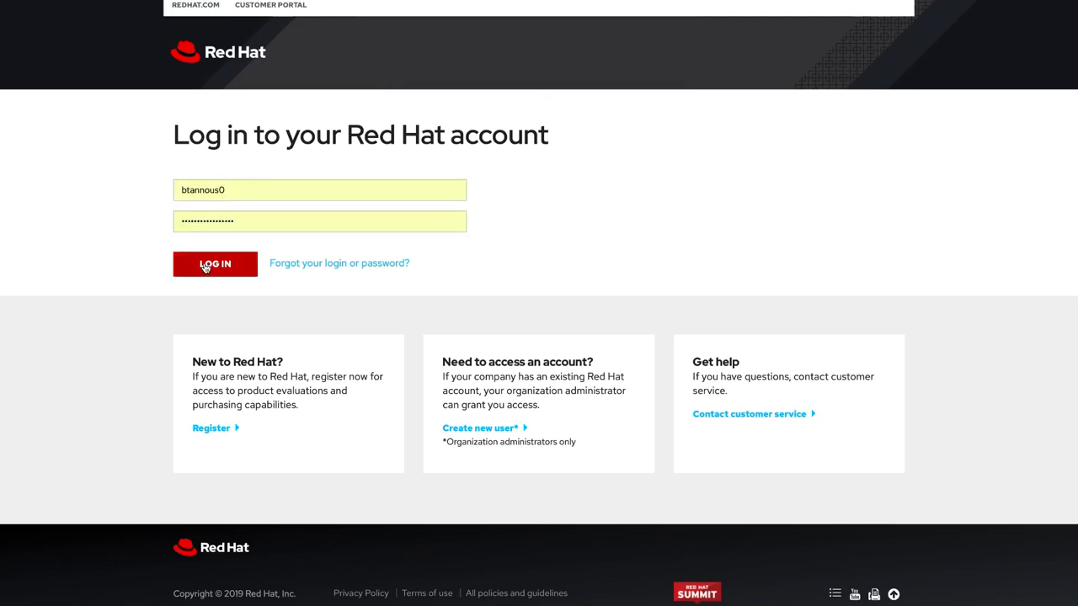
{"action": "left_click", "coordinate": [215, 262]}
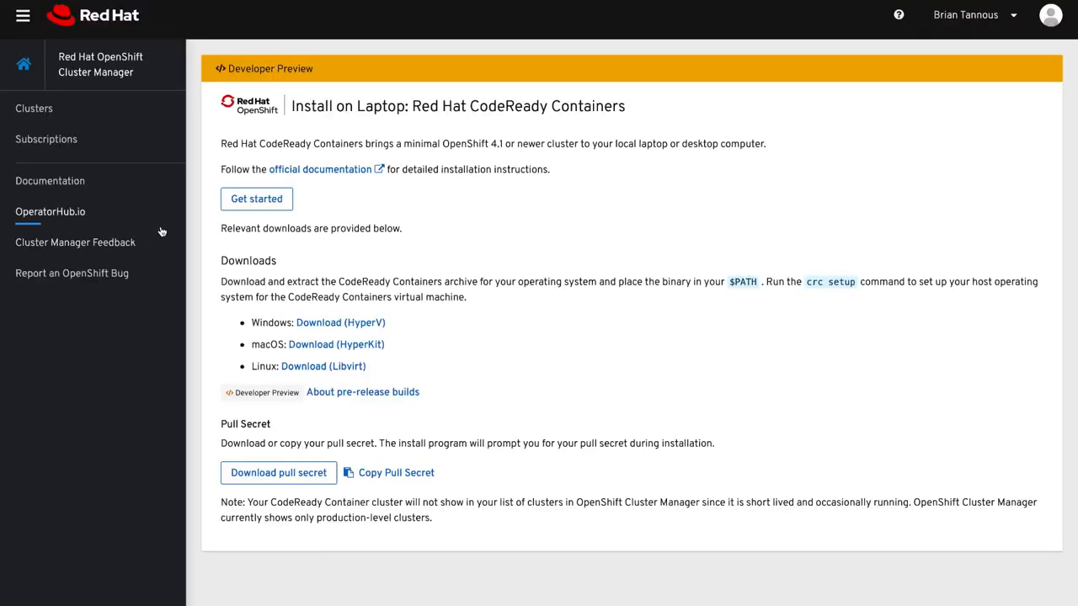
{"action": "mouse_move", "coordinate": [235, 168]}
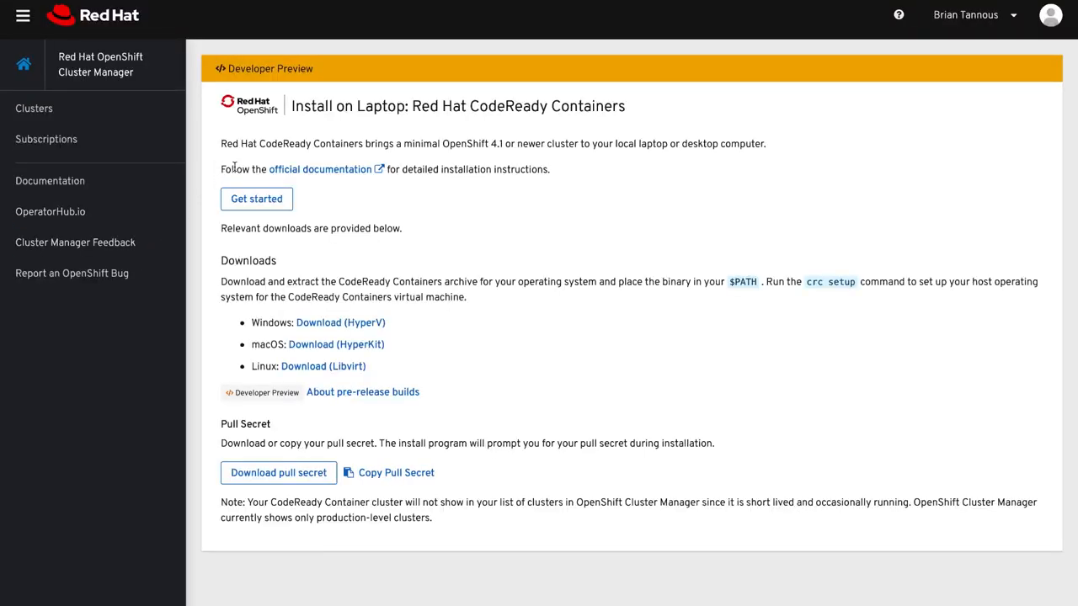
{"action": "right_click", "coordinate": [320, 168]}
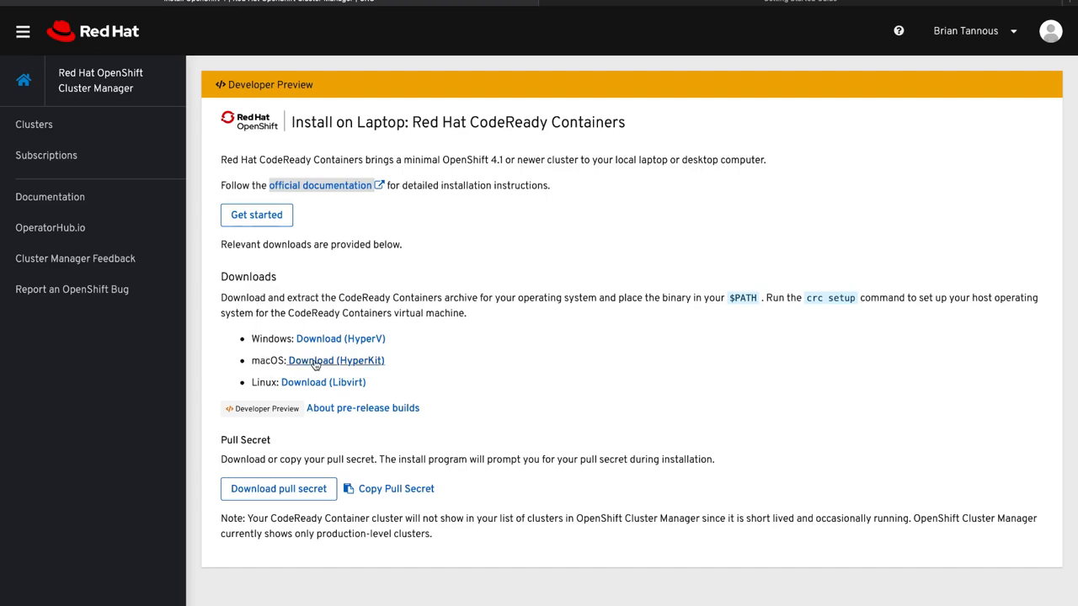
Step: Download the macOS (HyperKit) crc archive and the pull secret, allowing downloads from cloud.redhat.com
{"action": "left_click", "coordinate": [336, 360]}
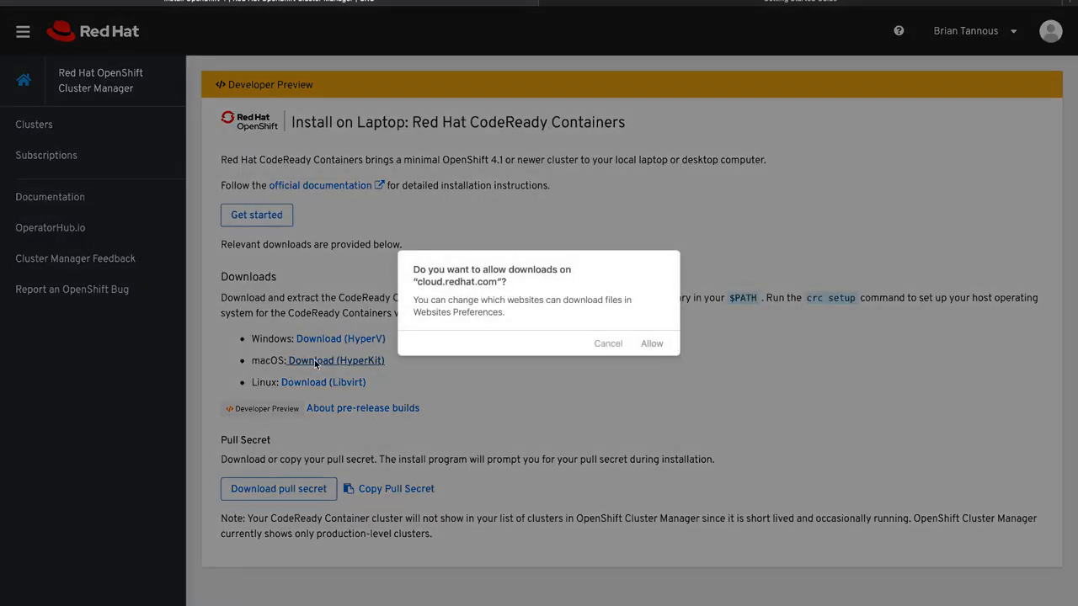
{"action": "left_click", "coordinate": [651, 344]}
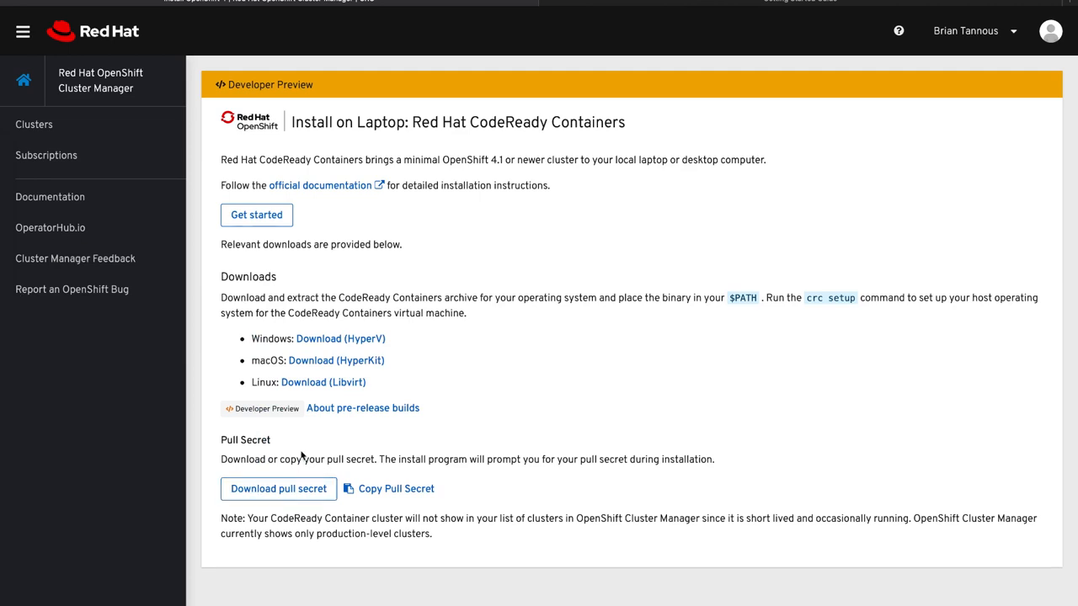
{"action": "mouse_move", "coordinate": [306, 447]}
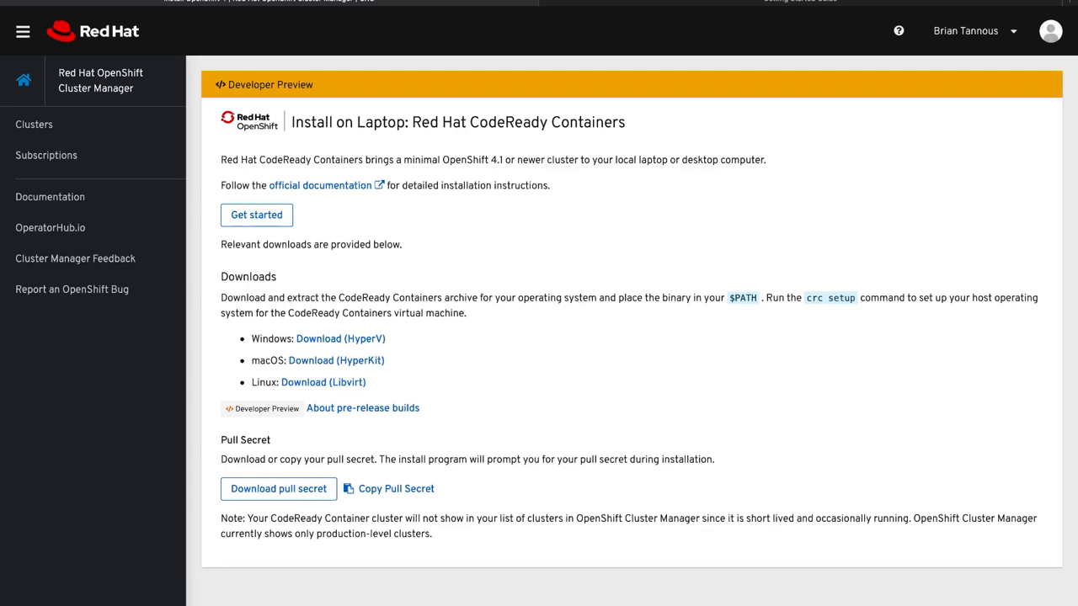
{"action": "left_click", "coordinate": [327, 361]}
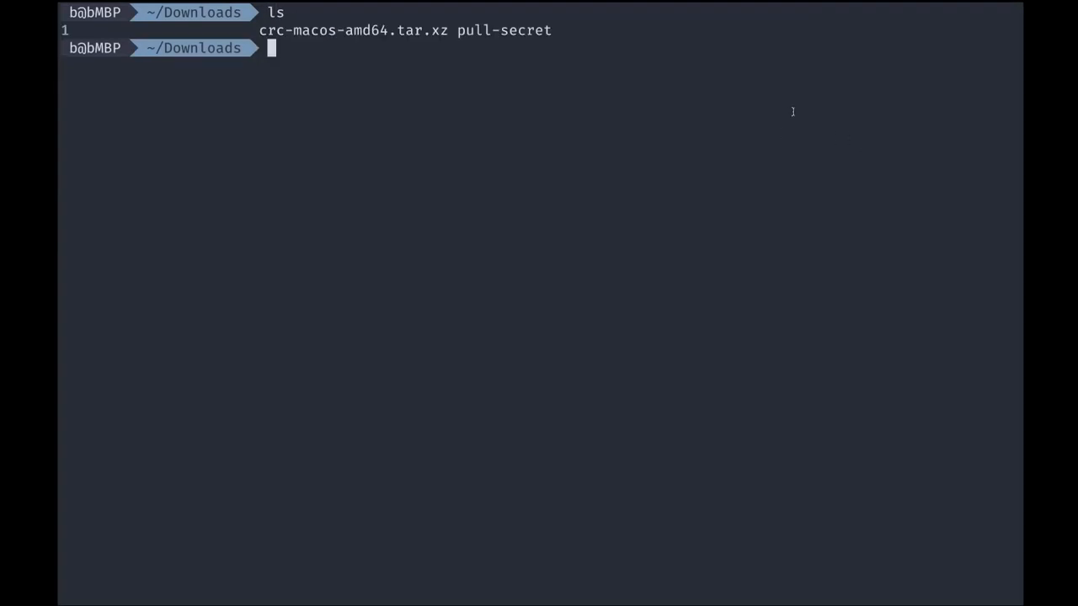
Step: Extract crc-macos-amd64.tar.xz in Downloads with tar xvf
{"action": "type", "text": "tar"}
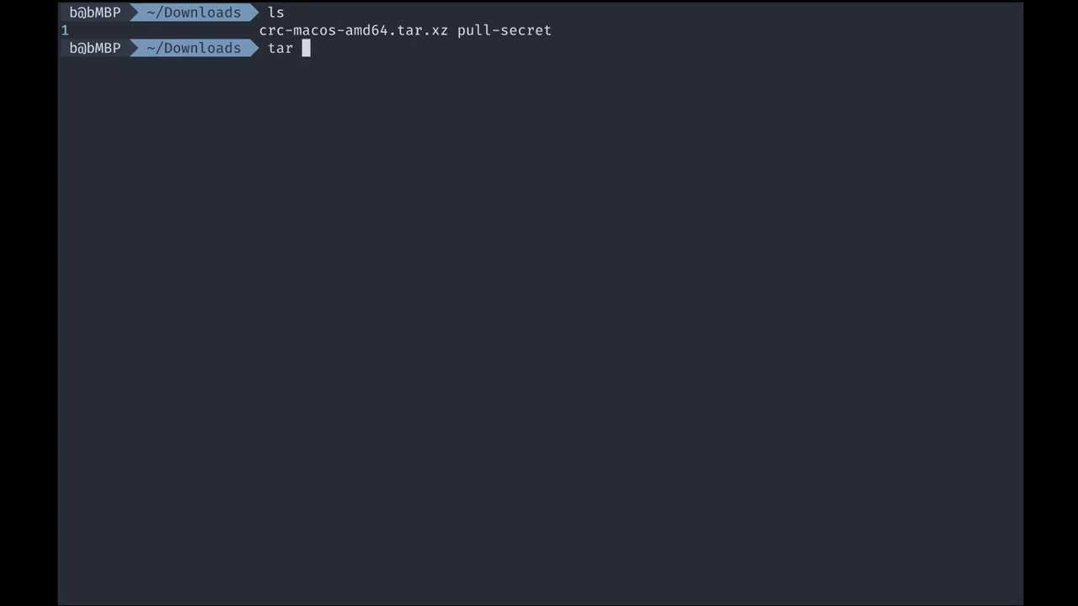
{"action": "type", "text": "xvf"}
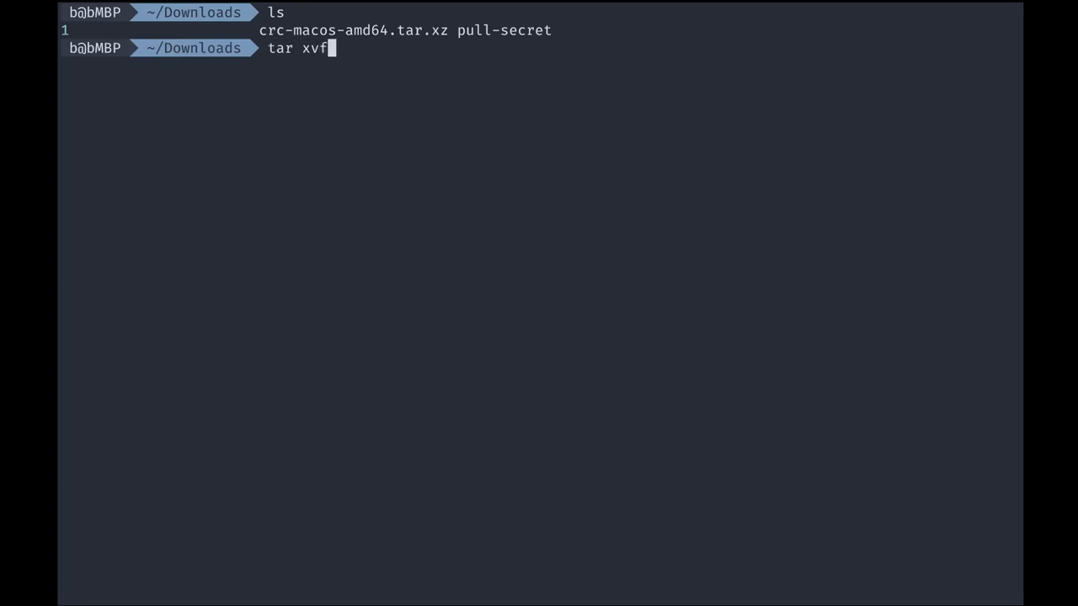
{"action": "type", "text": "crc-macos-amd64.tar.xz"}
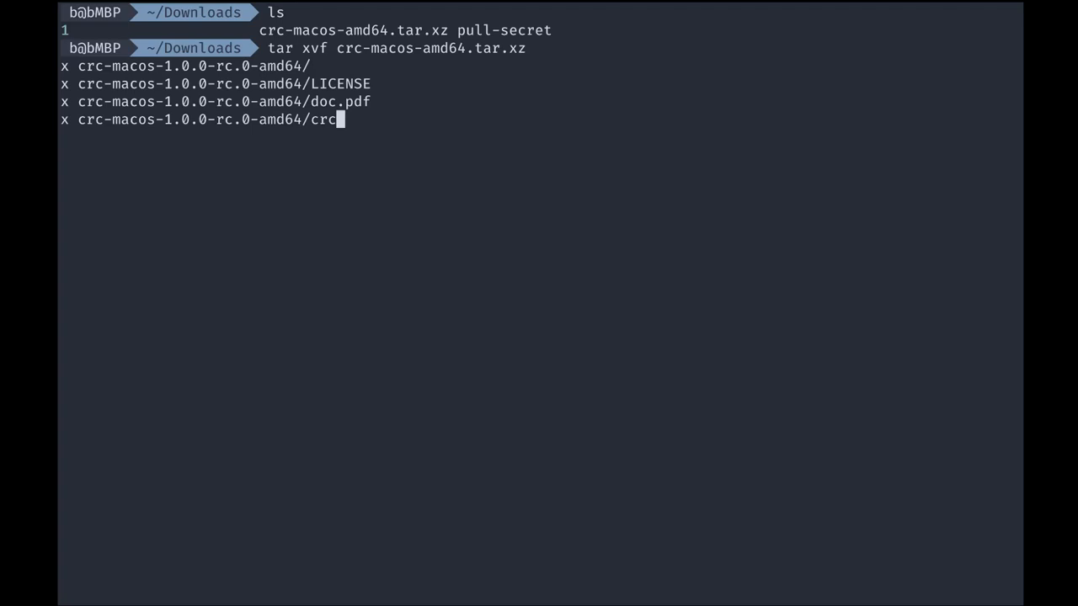
{"action": "key", "text": "Return"}
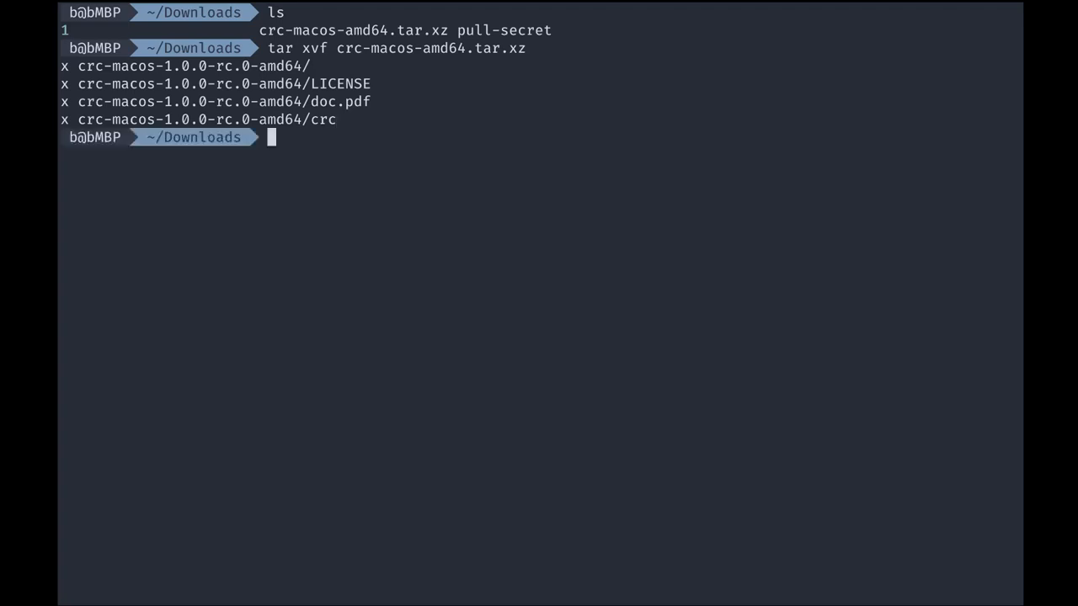
Step: Display the current PATH with echo $PATH
{"action": "type", "text": "ech"}
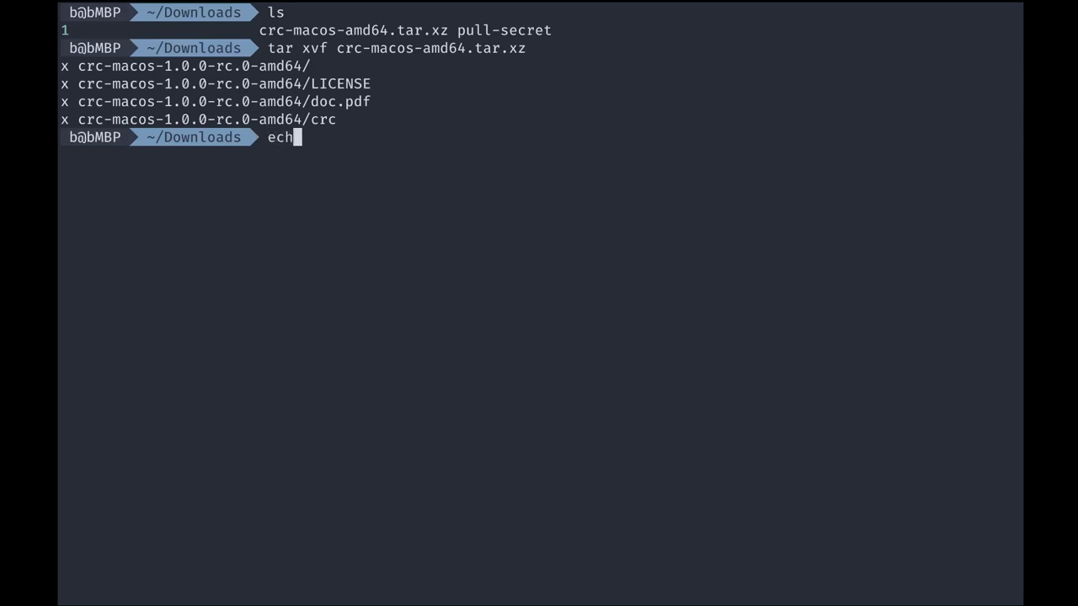
{"action": "type", "text": "o $PATH"}
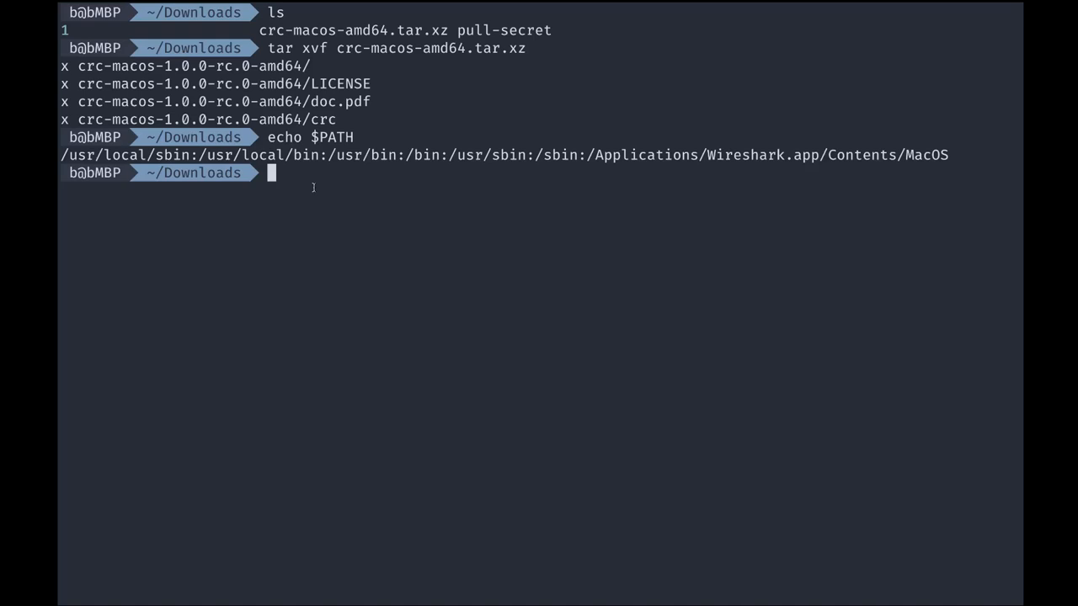
Step: Move crc-macos-1.0.0-rc.0-amd64/crc into /usr/local/bin with sudo
{"action": "type", "text": "mv"}
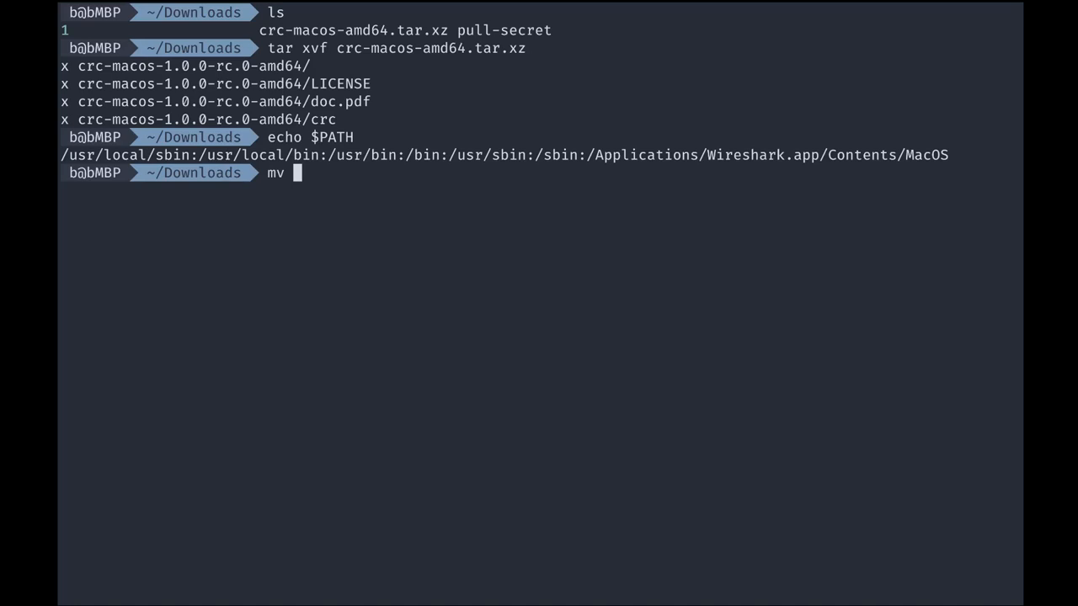
{"action": "type", "text": "crc-macos-"}
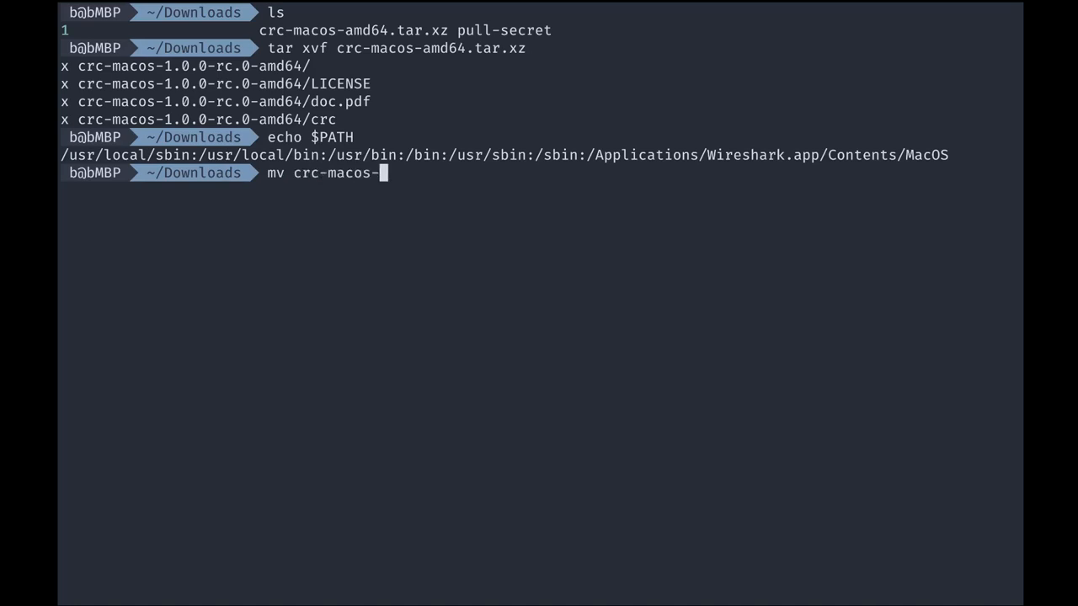
{"action": "type", "text": "1.0.0-rc.0-amd64/crc"}
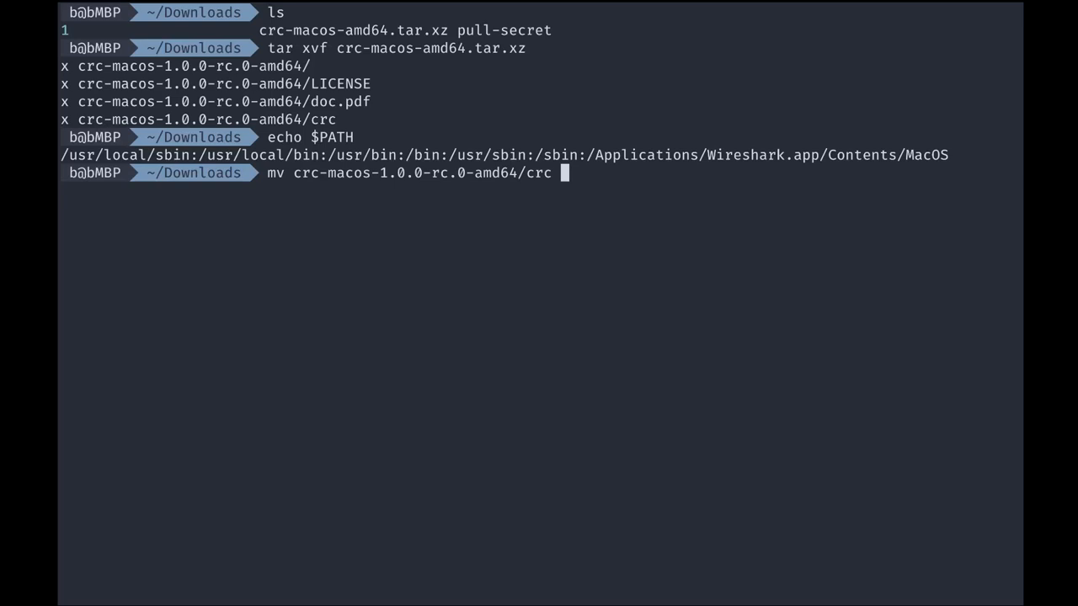
{"action": "type", "text": "/usr/l"}
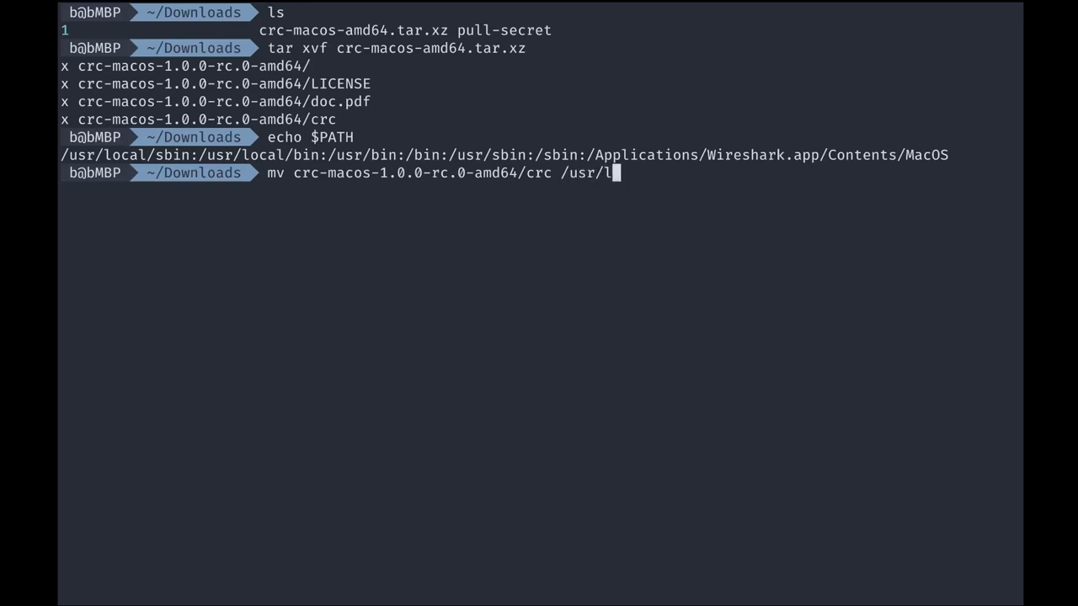
{"action": "type", "text": "ocal/bin"}
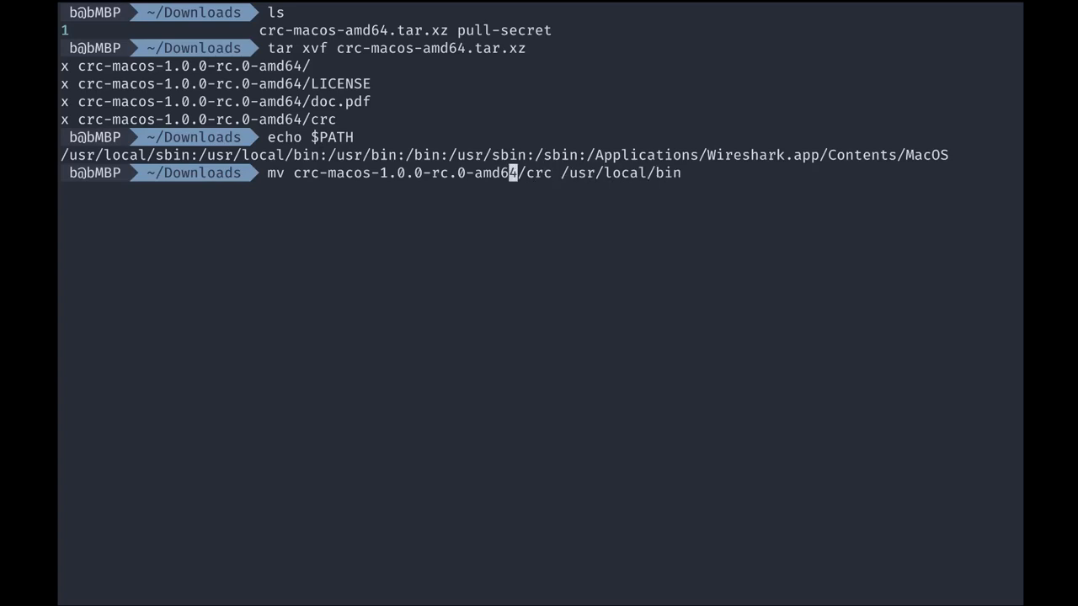
{"action": "type", "text": "sudo"}
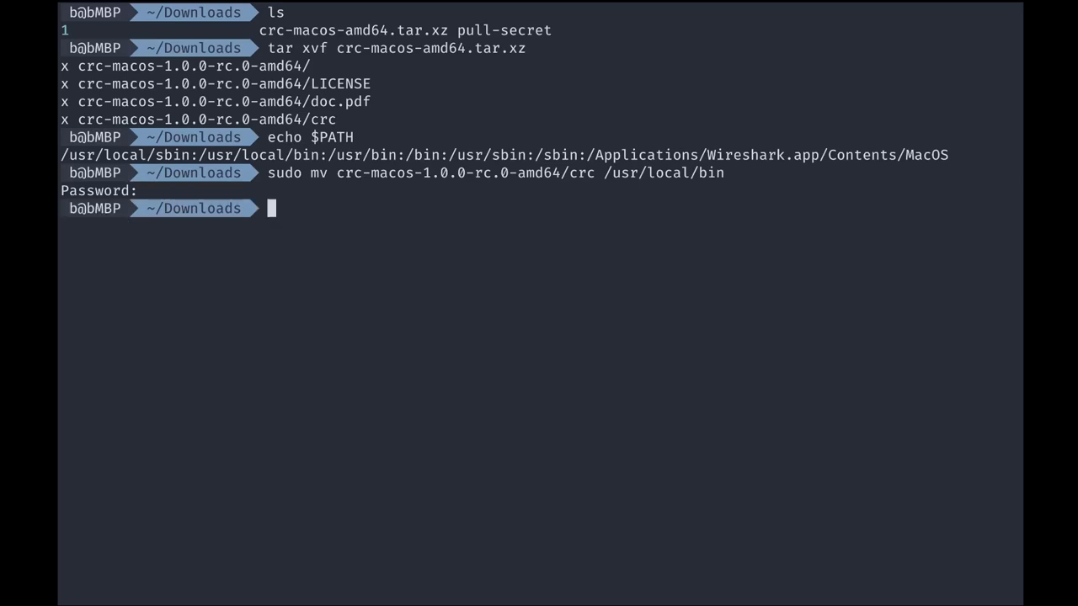
{"action": "type", "text": "crc"}
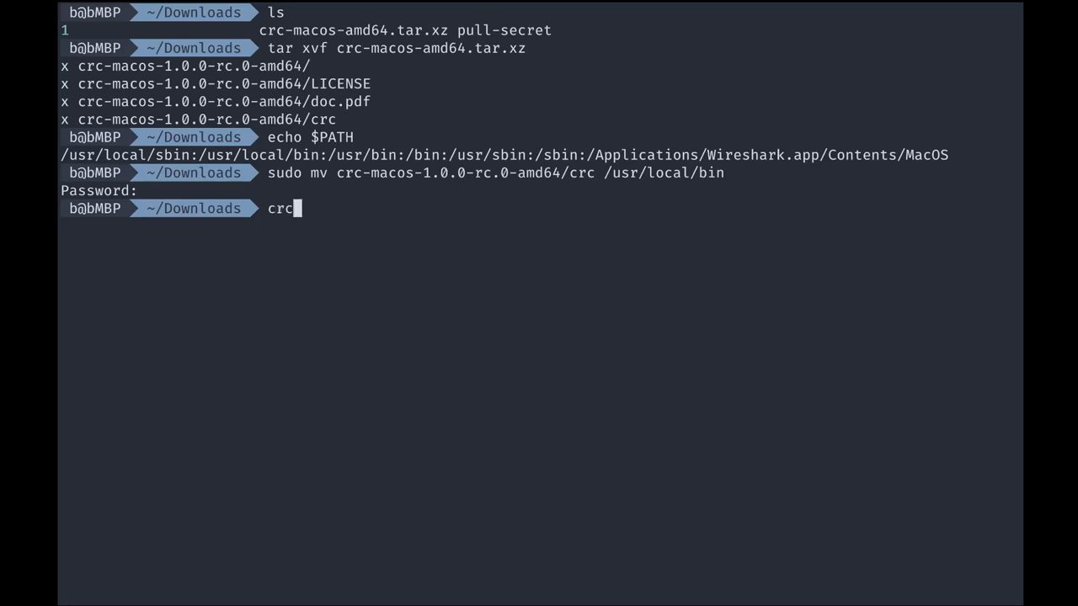
Step: Show crc --help and then crc setup --help
{"action": "type", "text": "--help"}
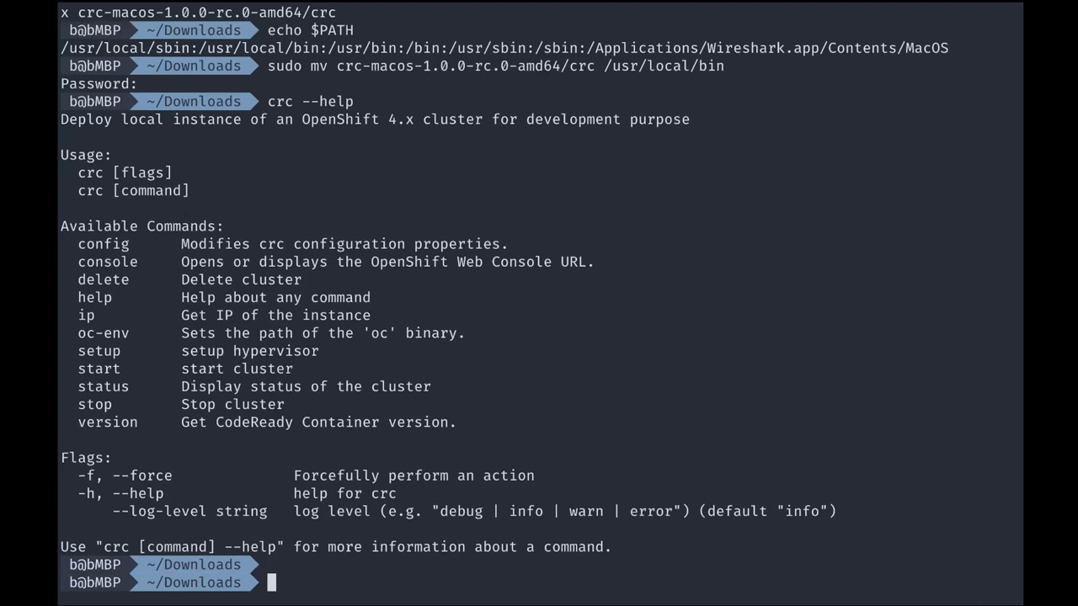
{"action": "type", "text": "crc"}
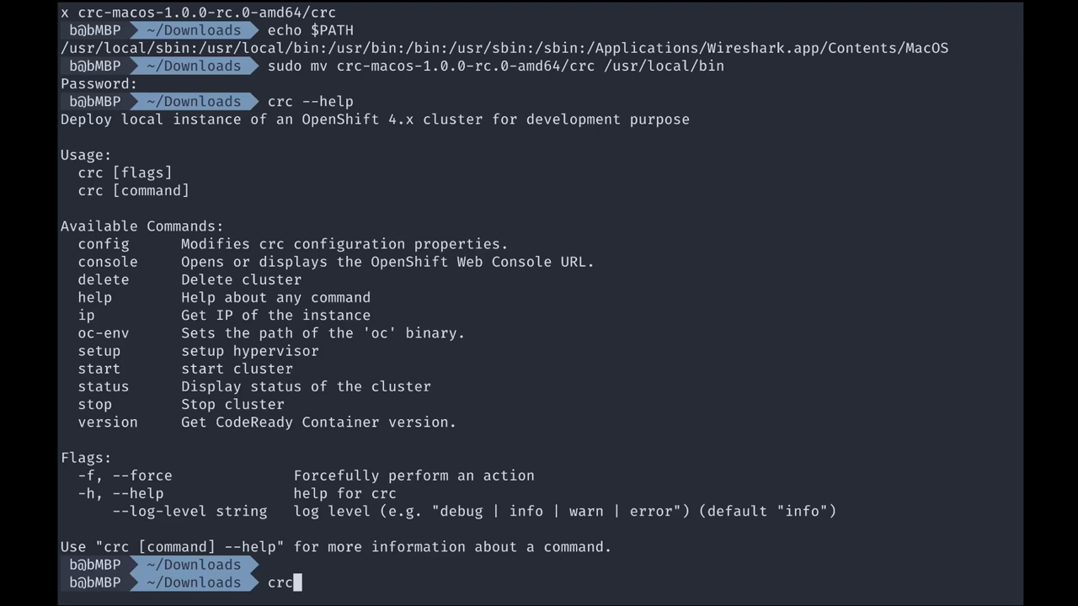
{"action": "type", "text": "se"}
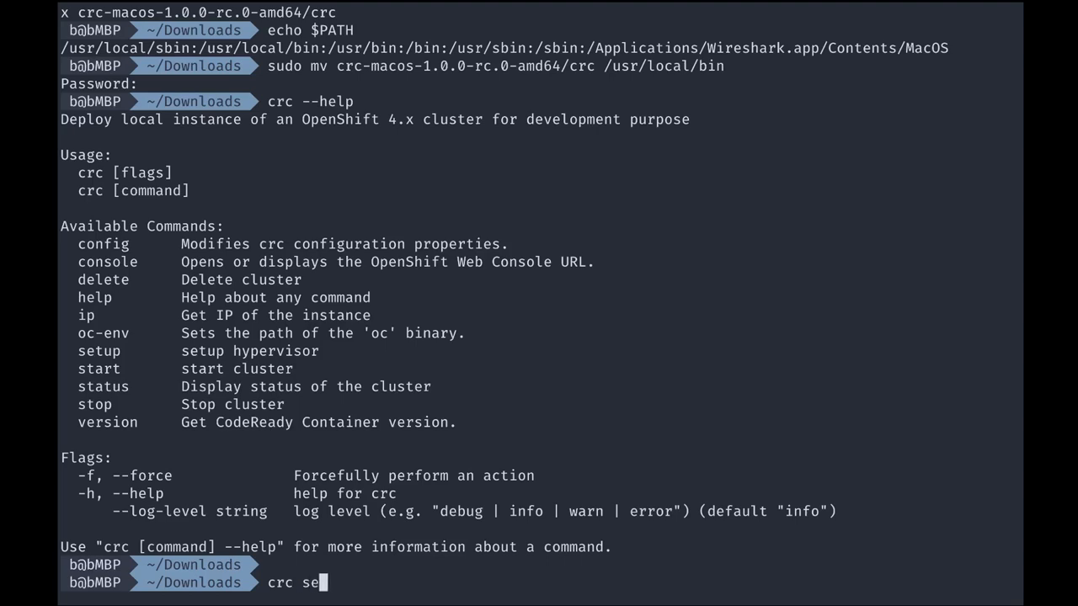
{"action": "type", "text": "tup --help"}
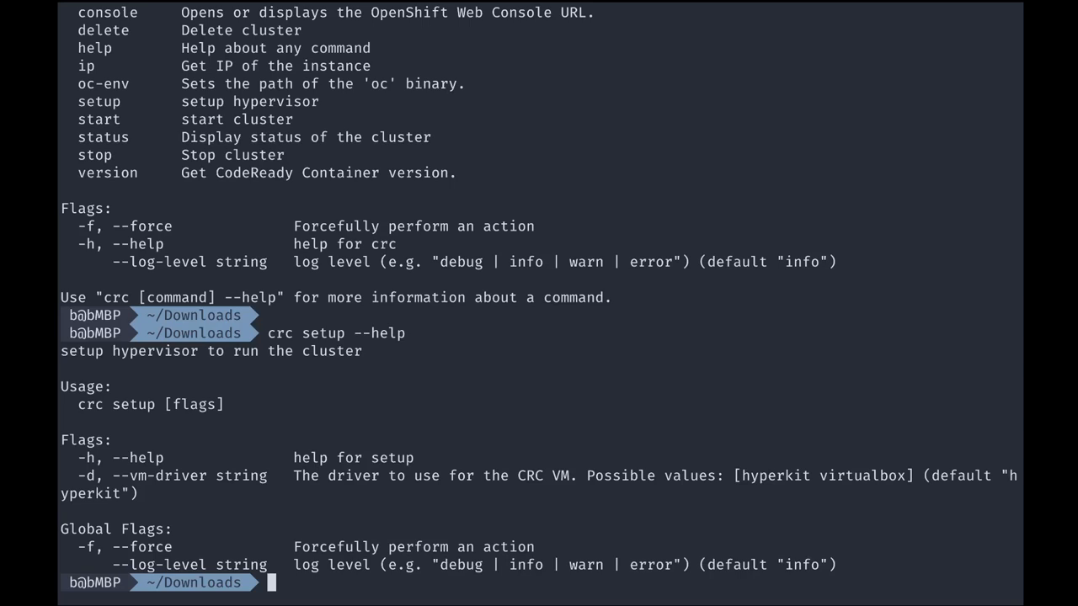
Step: Run crc setup until it reports setup is complete
{"action": "type", "text": "crc setup"}
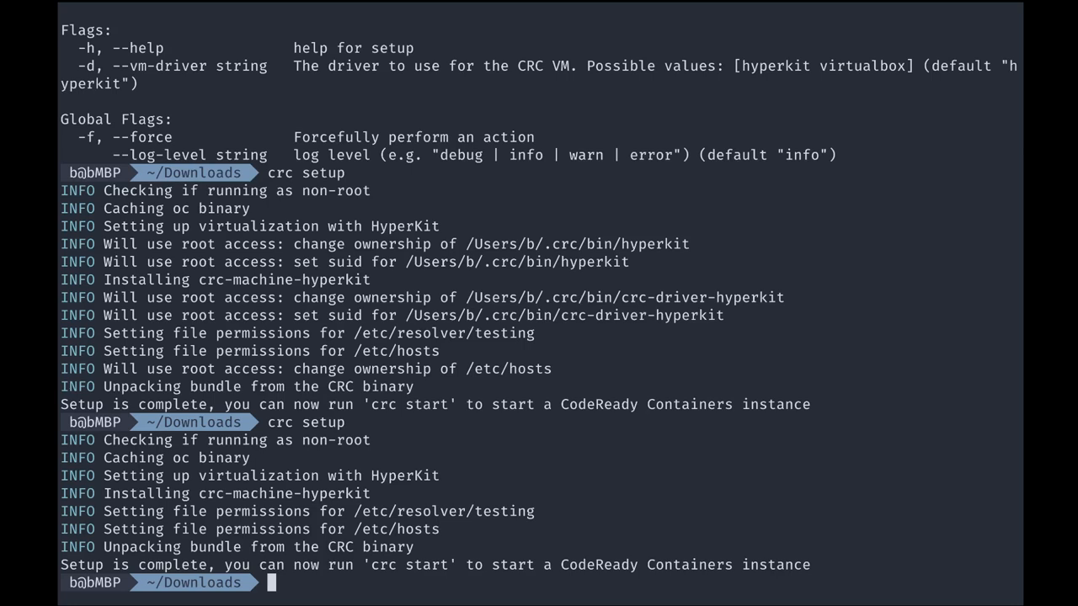
{"action": "type", "text": "clear"}
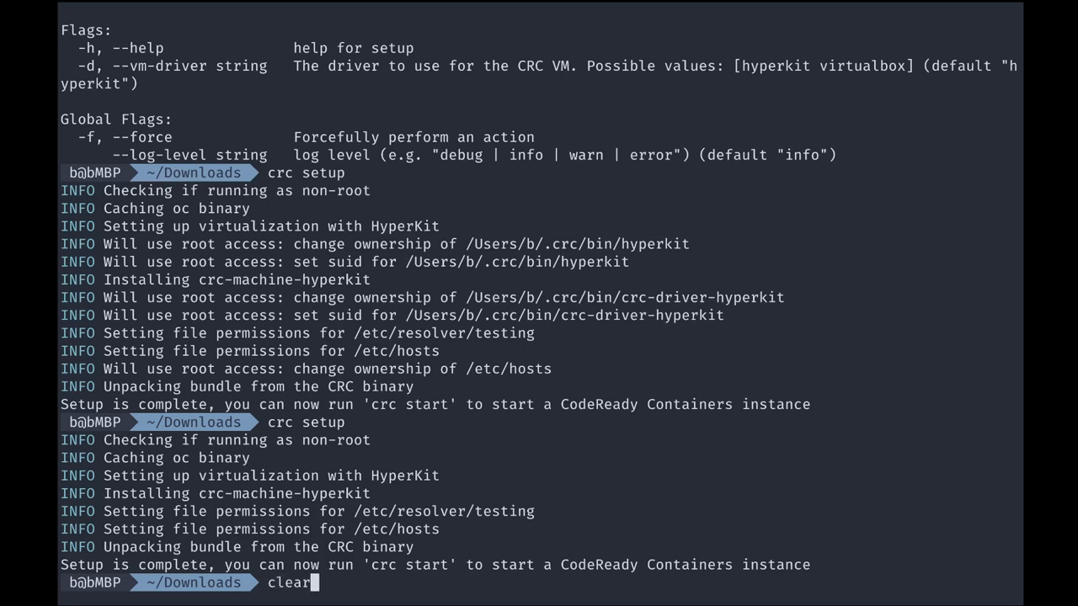
Step: Clear the screen and show the crc start -h help
{"action": "key", "text": "Enter"}
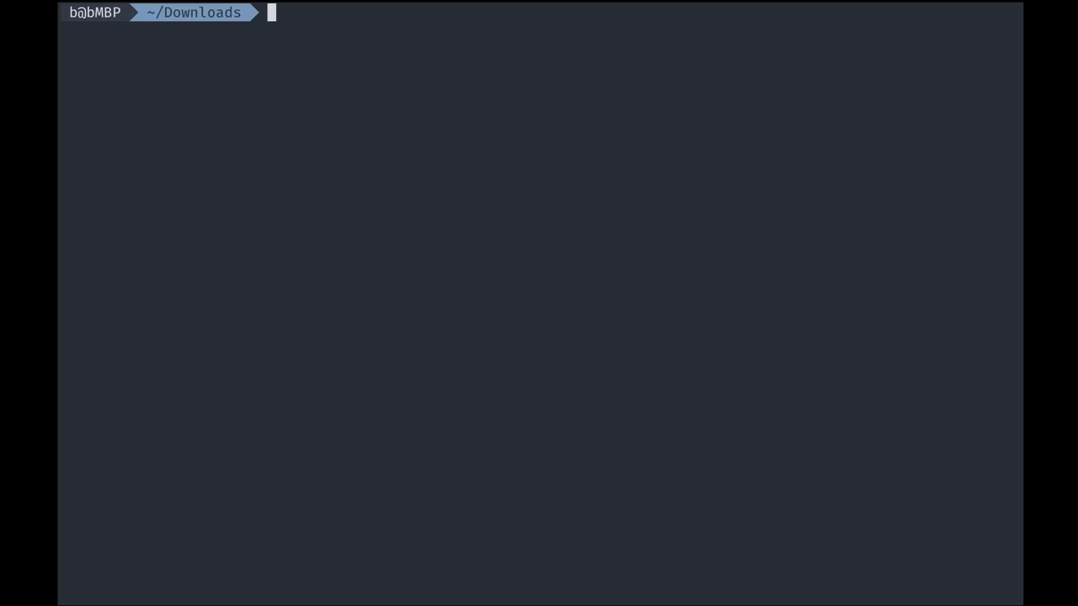
{"action": "type", "text": "crc star"}
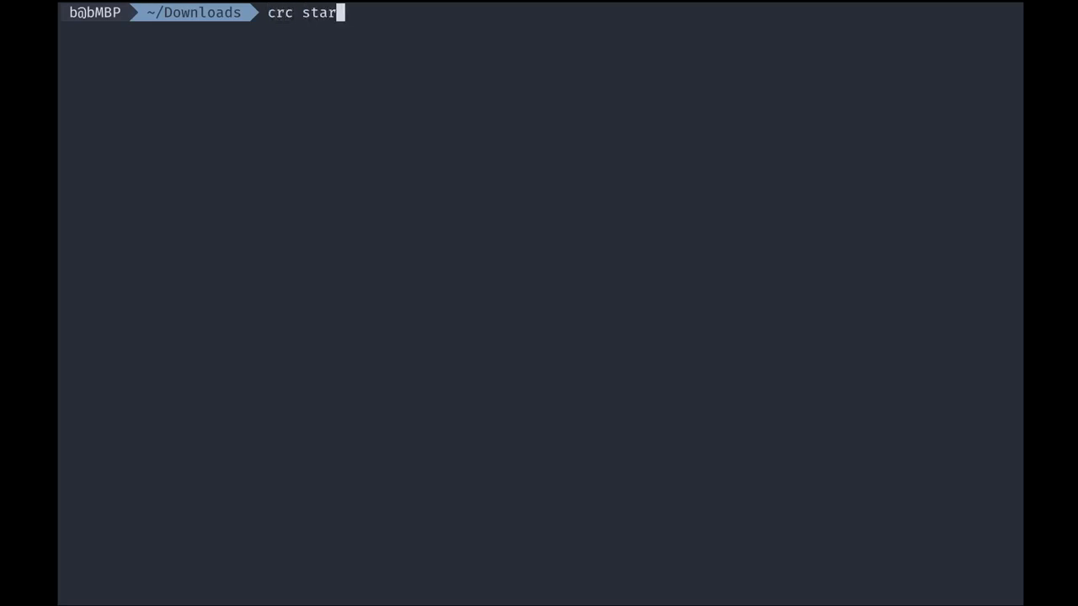
{"action": "type", "text": "t -h"}
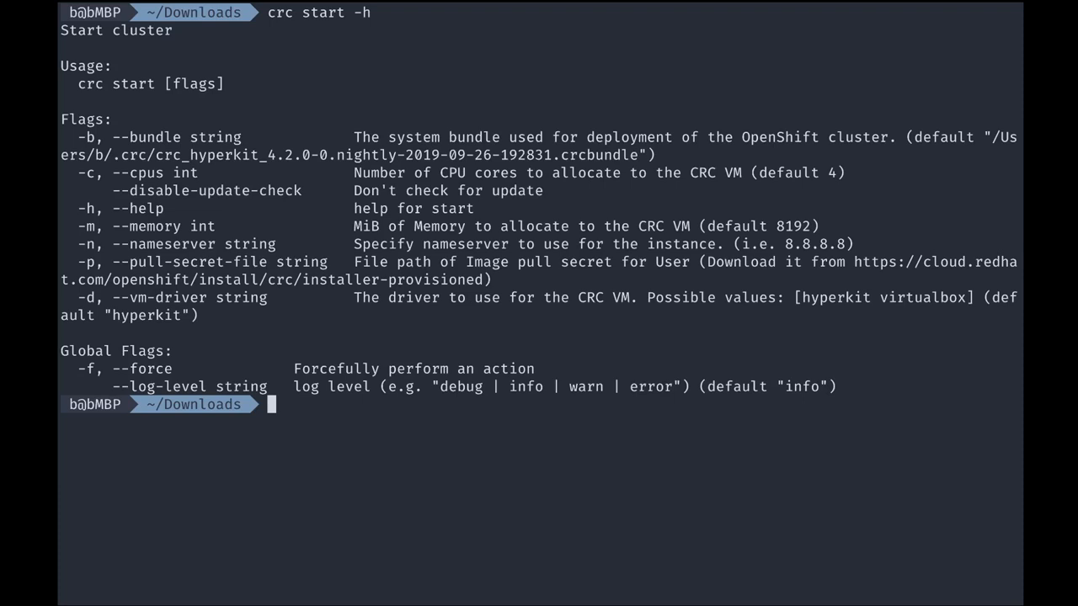
Step: Enter crc start -p ~/Downloads/pull-secret
{"action": "type", "text": "crc s"}
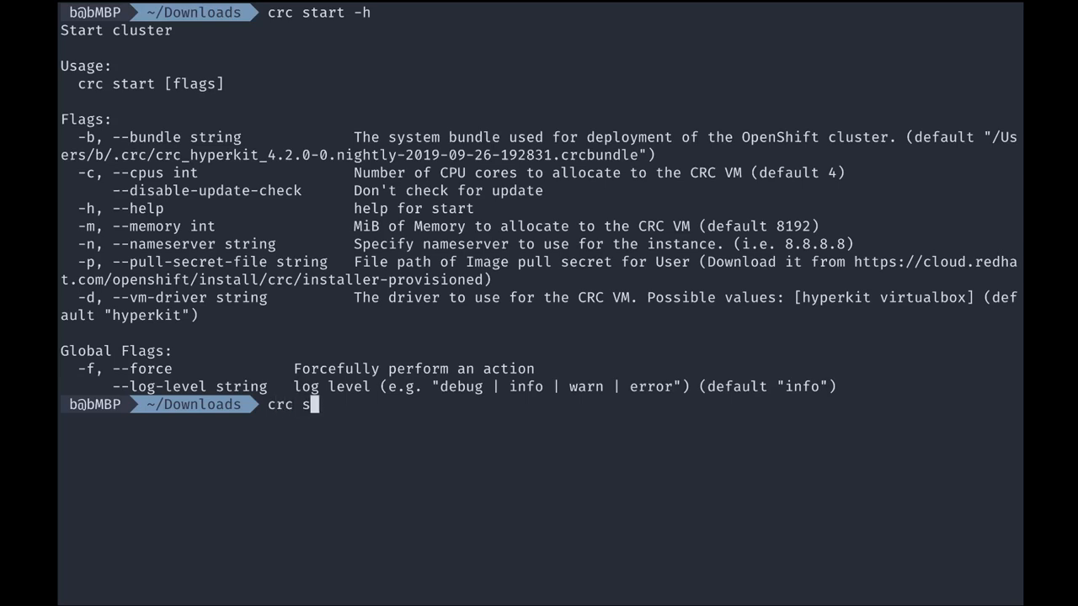
{"action": "type", "text": "tart"}
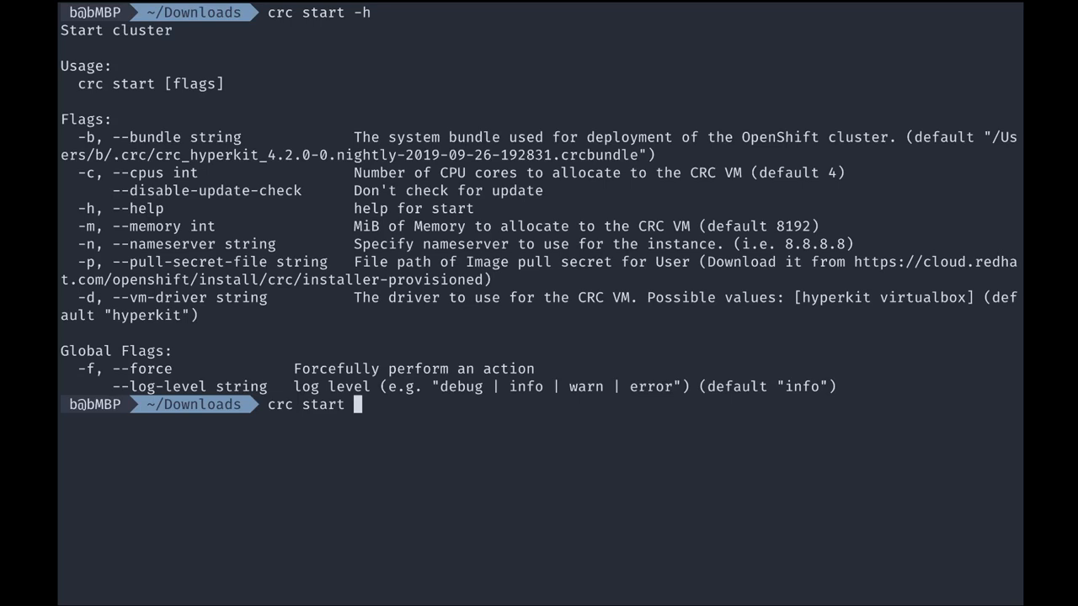
{"action": "type", "text": "-p"}
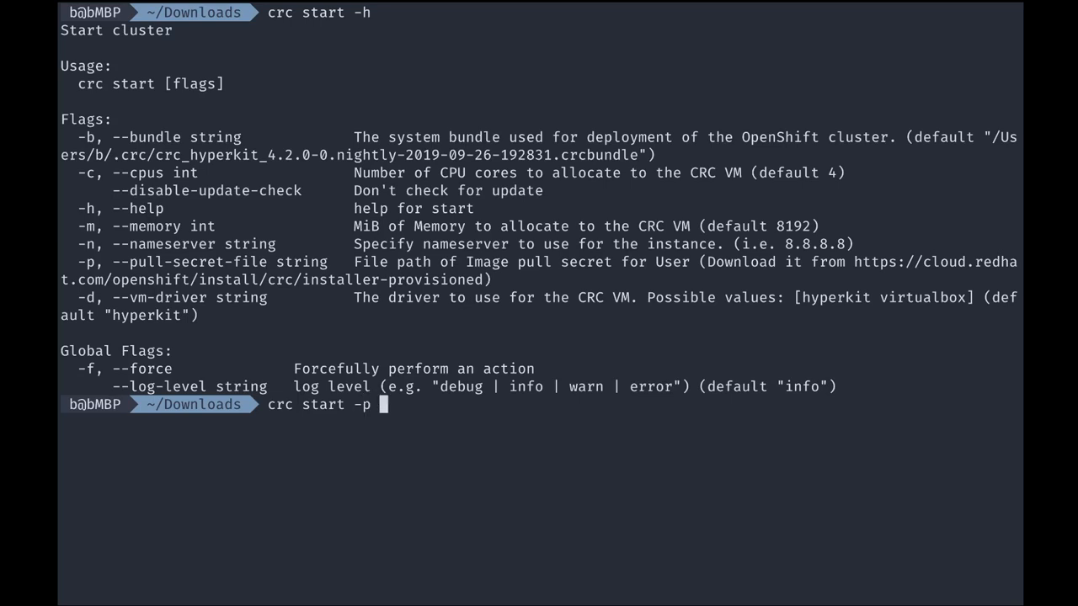
{"action": "type", "text": "~/Do"}
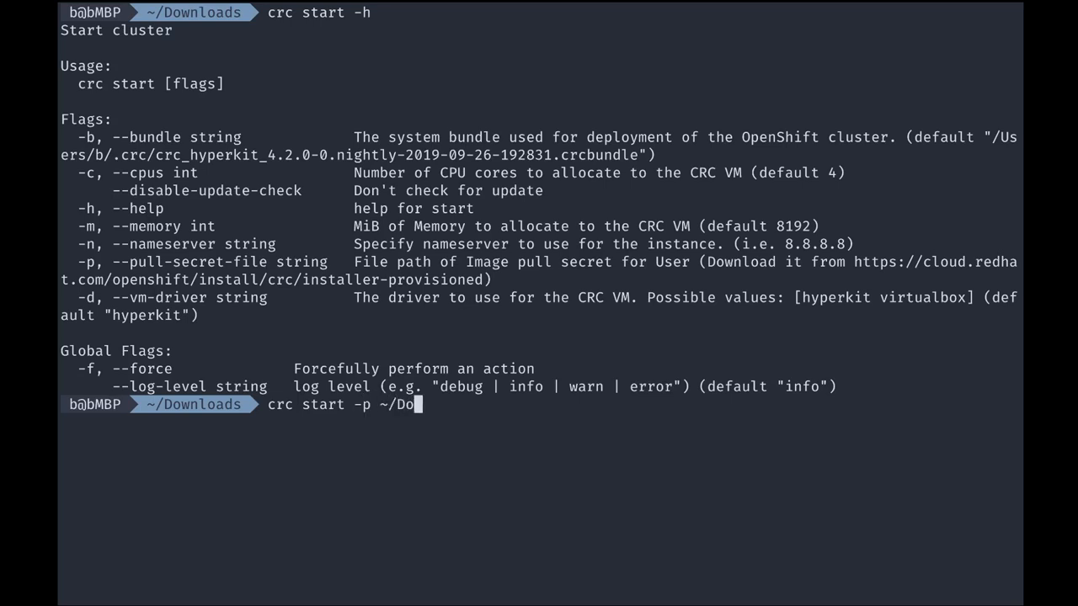
{"action": "type", "text": "wnloads/pull-secret"}
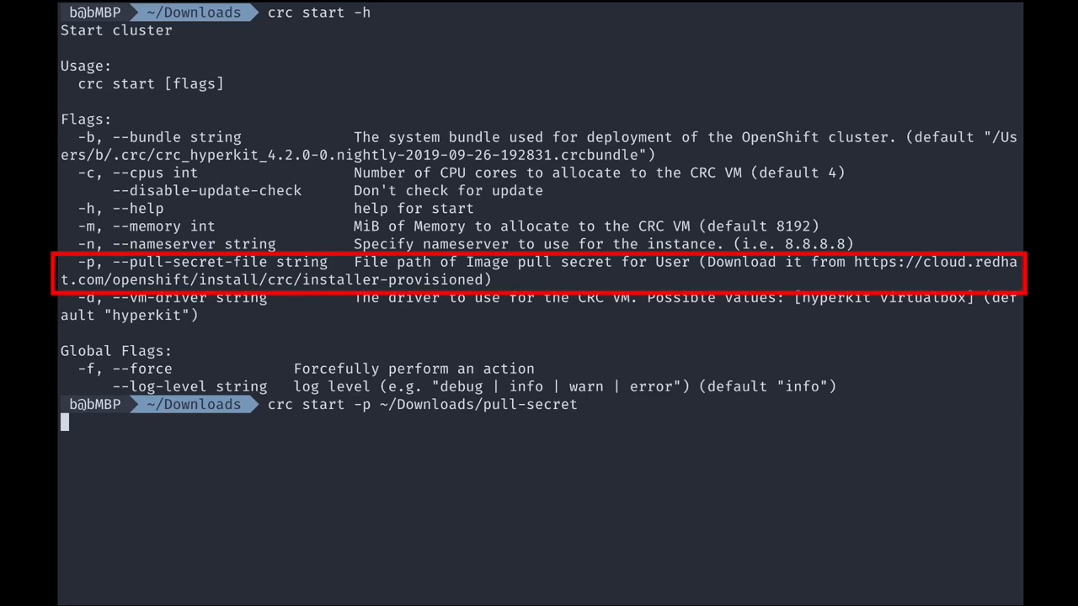
Step: Run crc start with the pull secret until the cluster reports it is running
{"action": "key", "text": "Enter"}
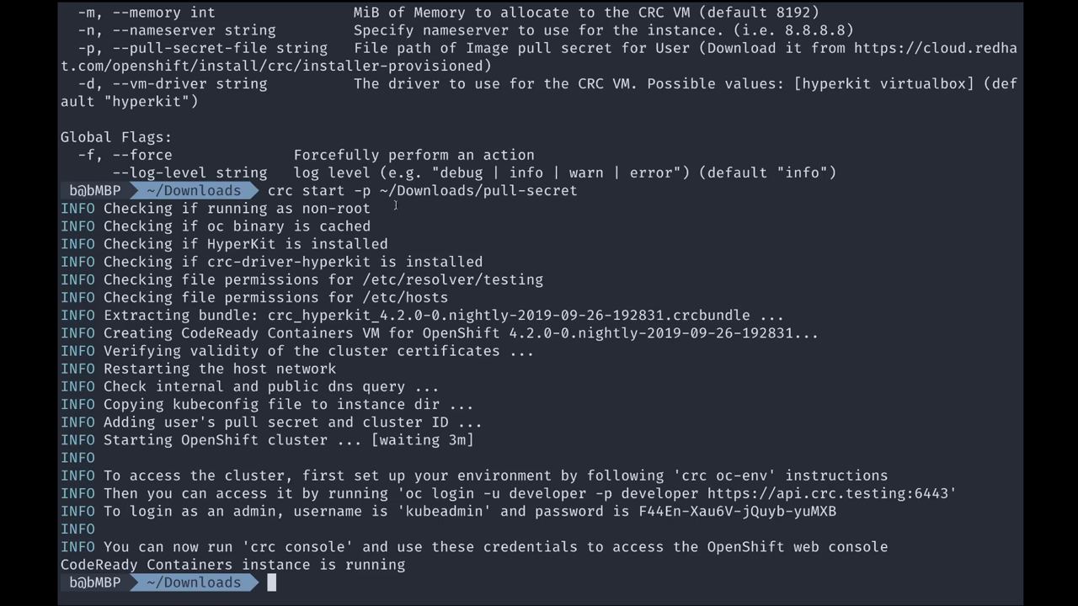
Step: Run crc oc-env and eval $(crc oc-env) to put oc on the PATH
{"action": "type", "text": "crc oc-env"}
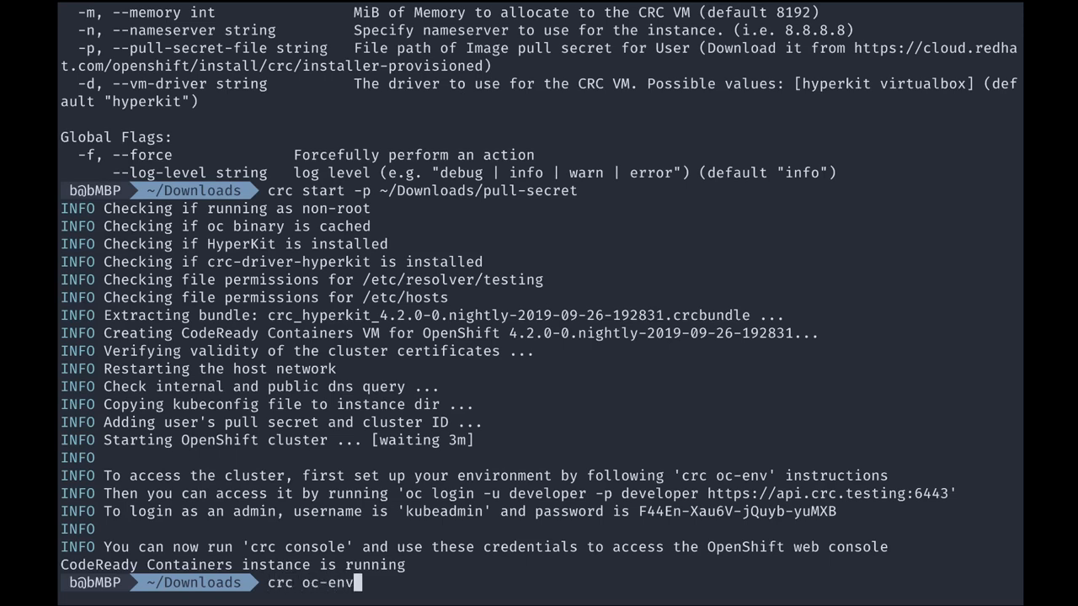
{"action": "key", "text": "Return"}
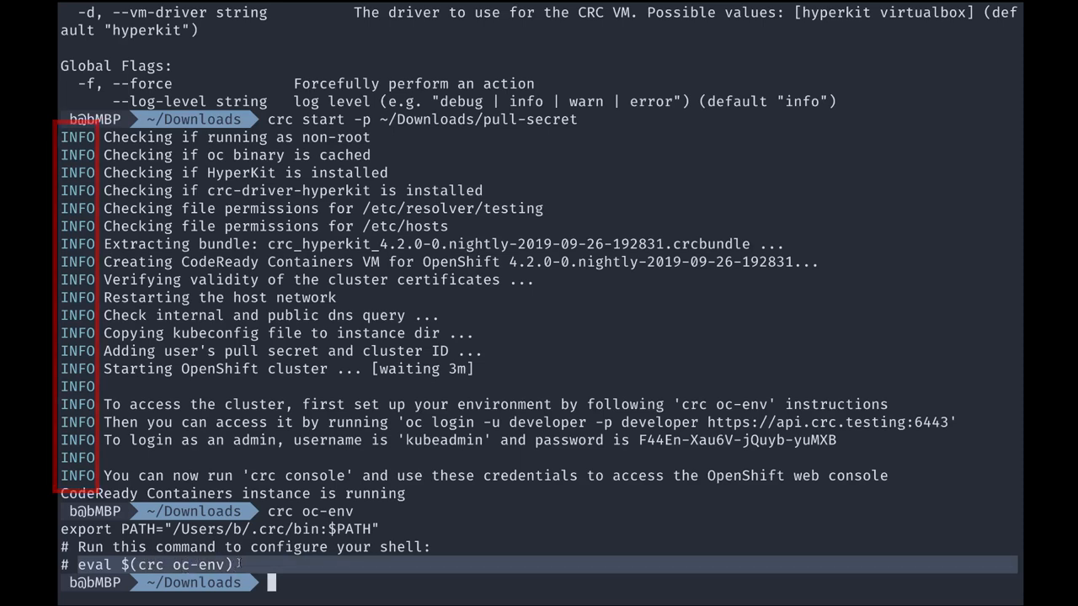
{"action": "type", "text": "eval $(crc oc-env)"}
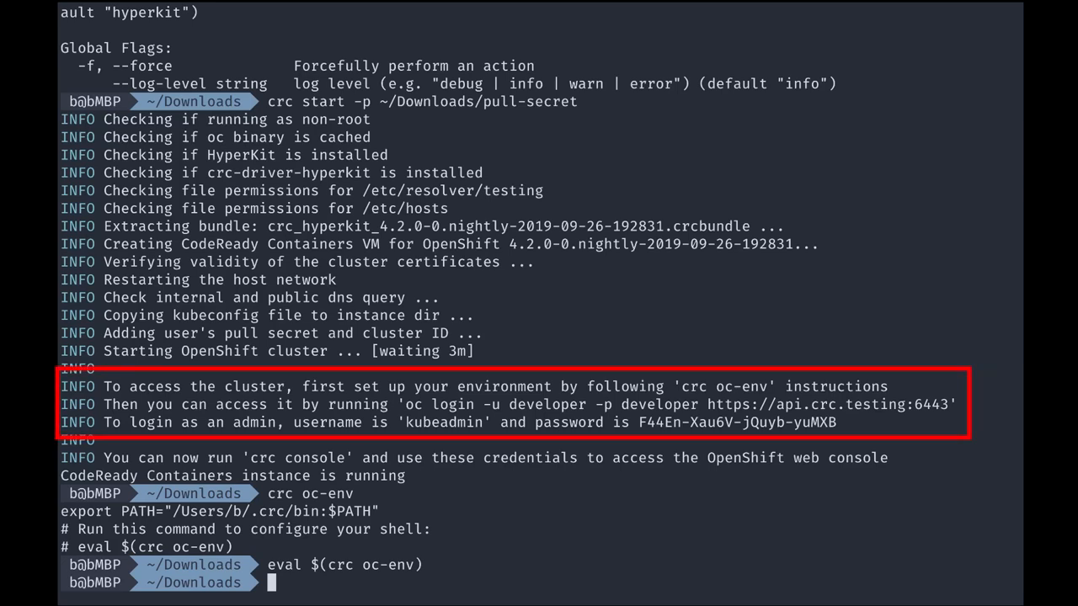
{"action": "type", "text": "oc login -u d"}
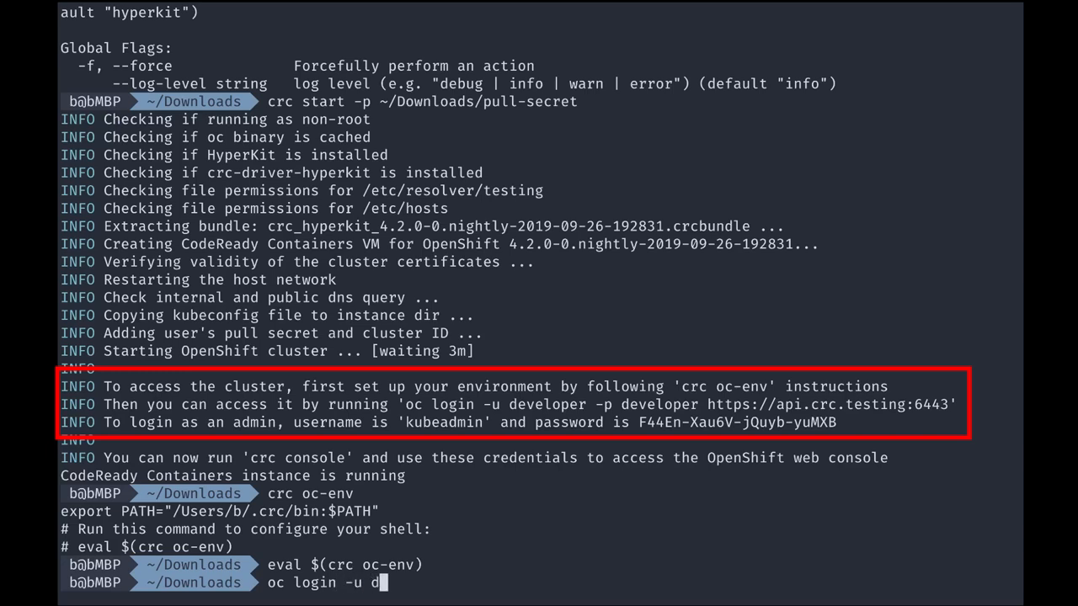
{"action": "type", "text": "eveloper -p developer https://api.crc.testing"}
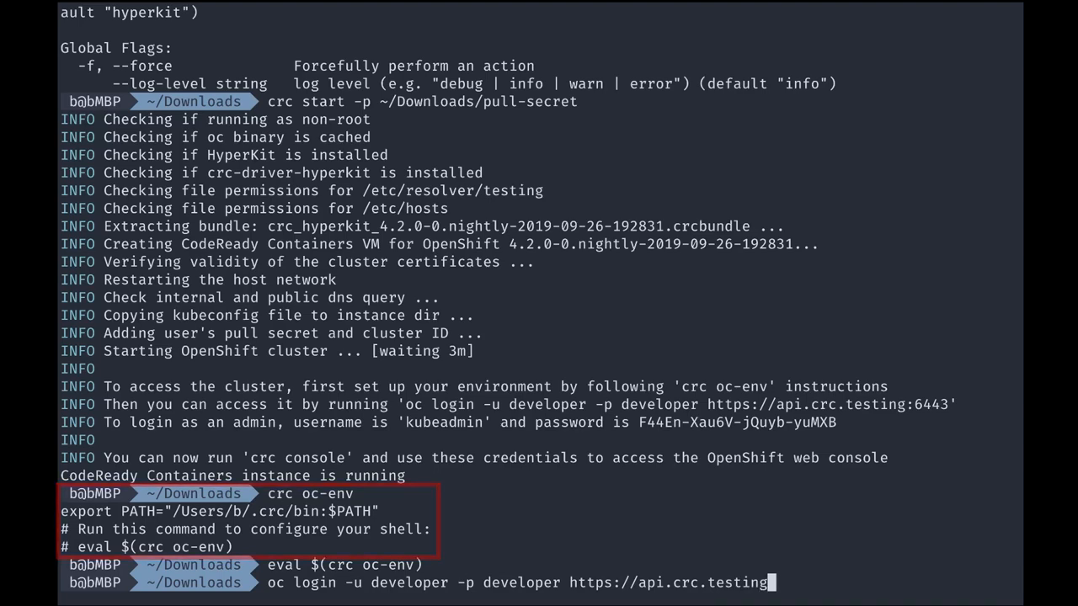
{"action": "type", "text": ":6443"}
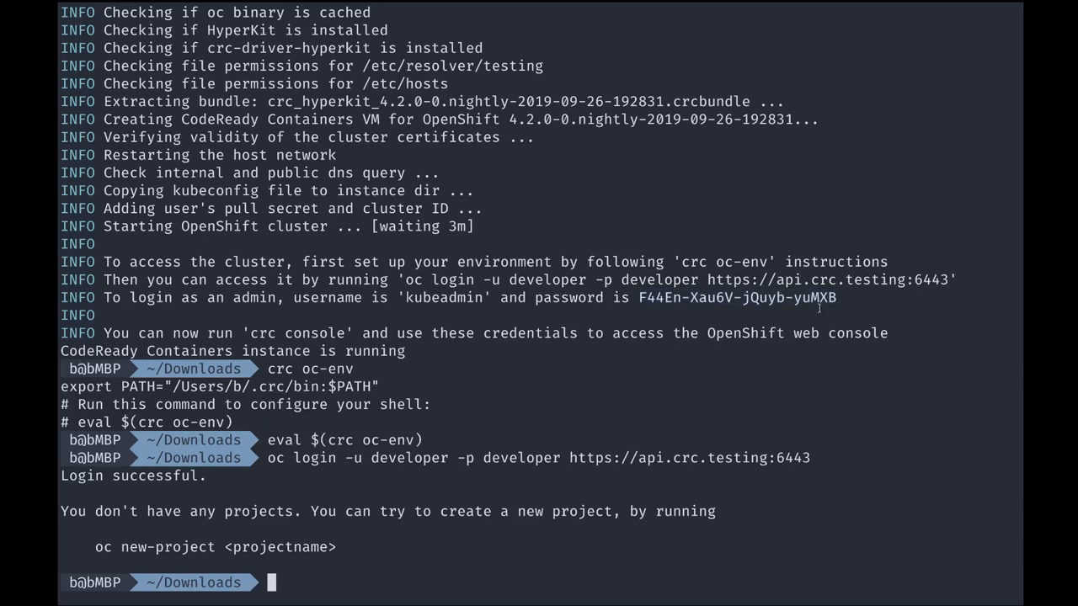
{"action": "type", "text": "crc console"}
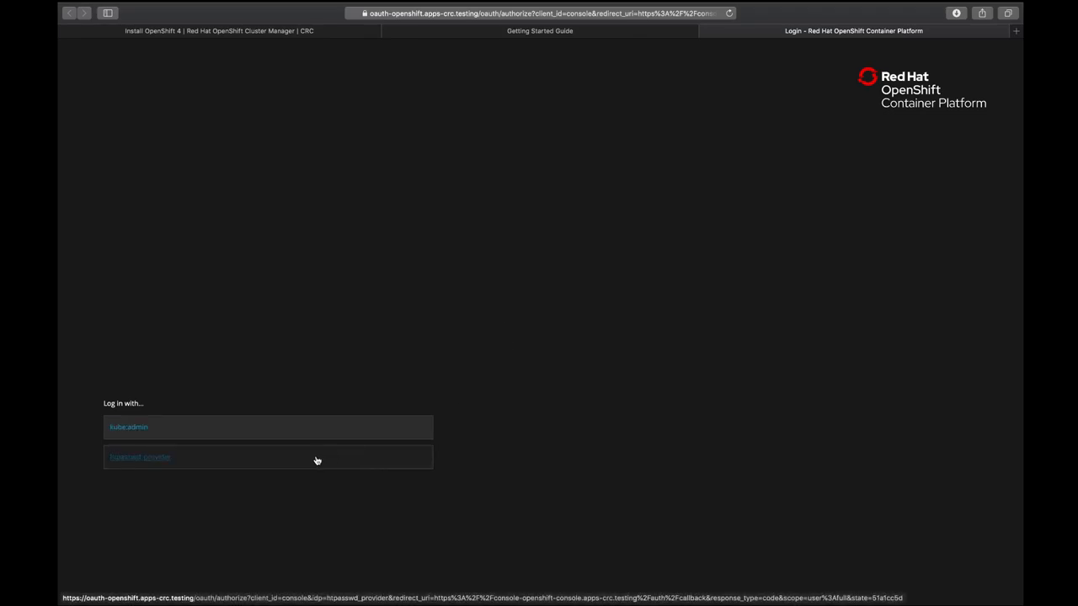
{"action": "mouse_move", "coordinate": [140, 463]}
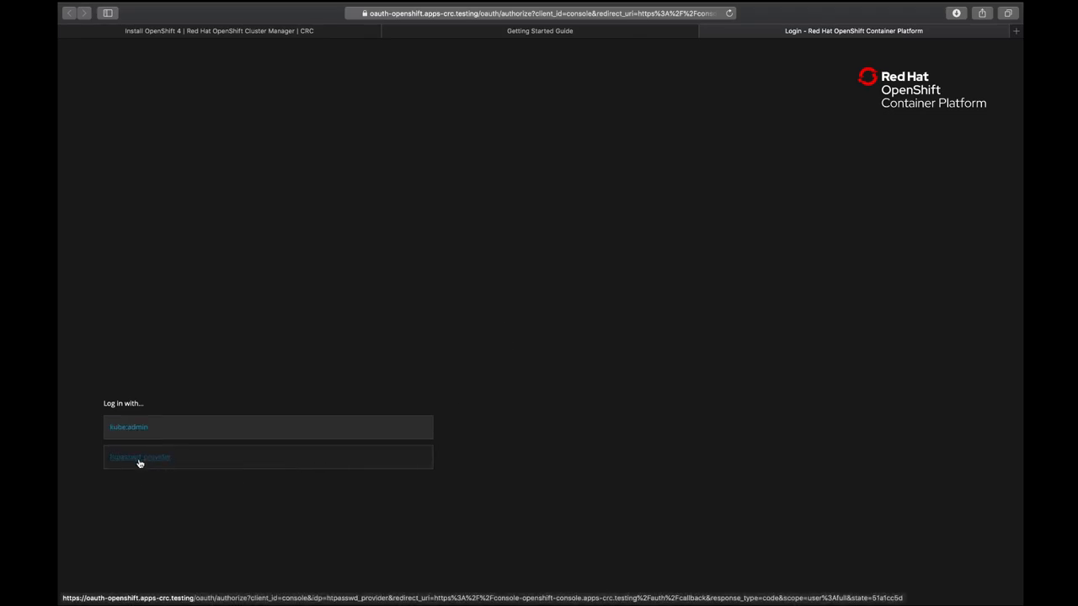
{"action": "left_click", "coordinate": [139, 459]}
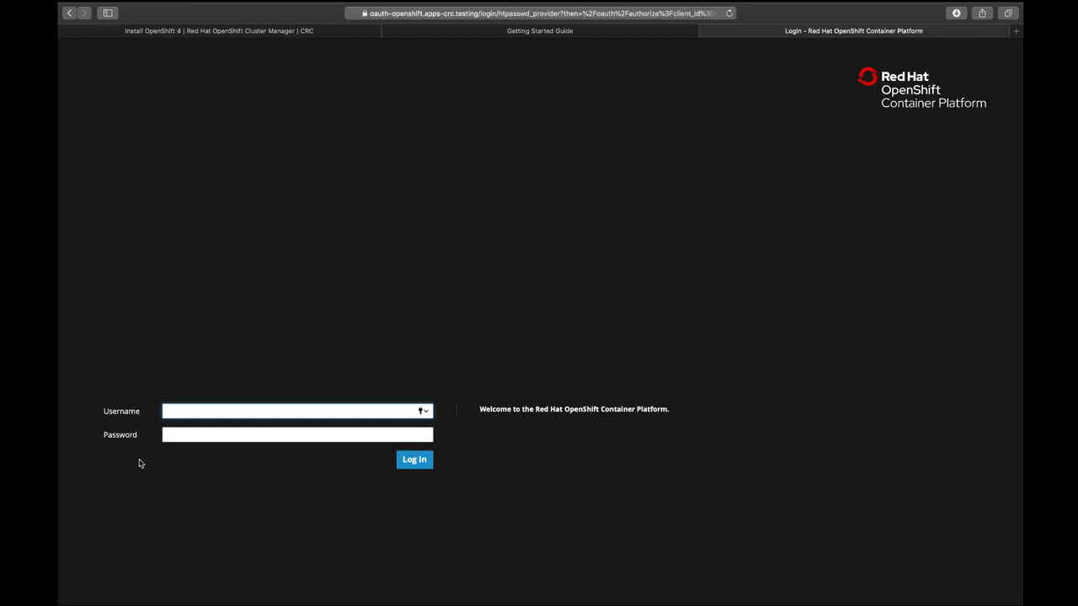
{"action": "type", "text": "devel"}
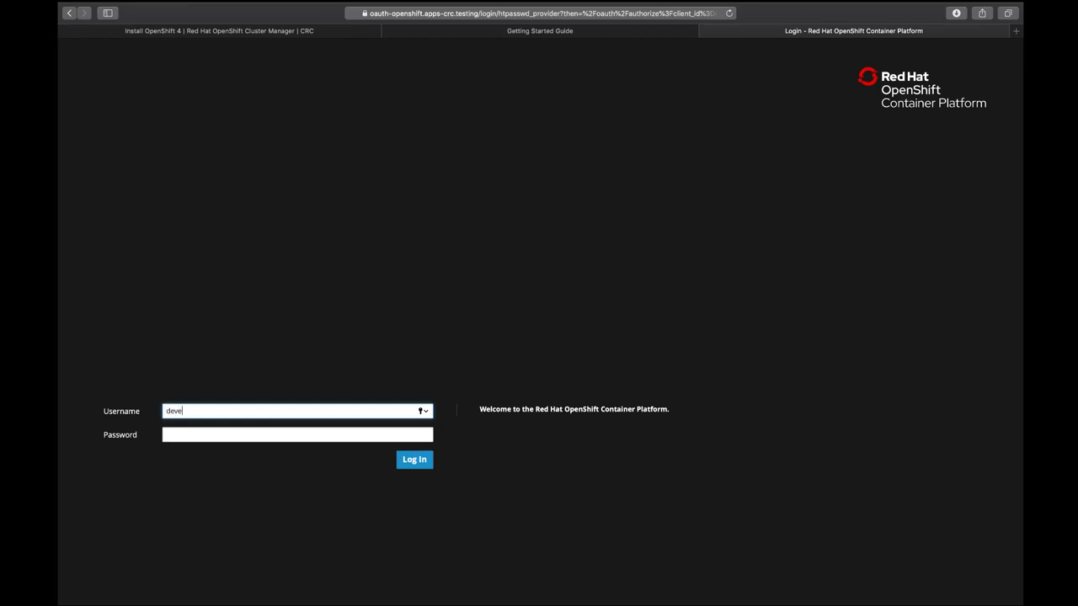
{"action": "left_click", "coordinate": [297, 435]}
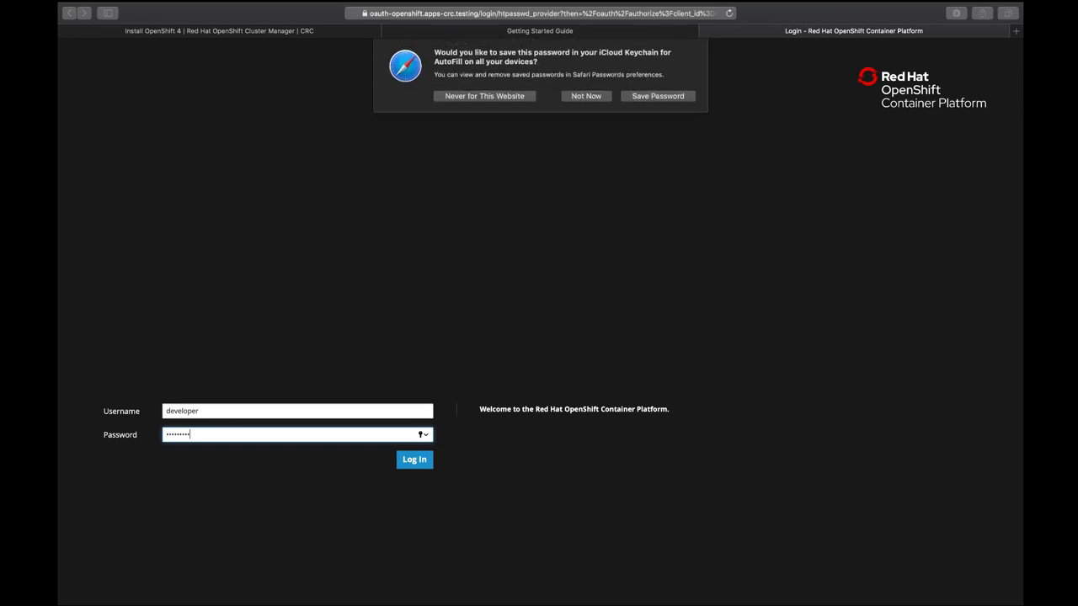
{"action": "left_click", "coordinate": [414, 460]}
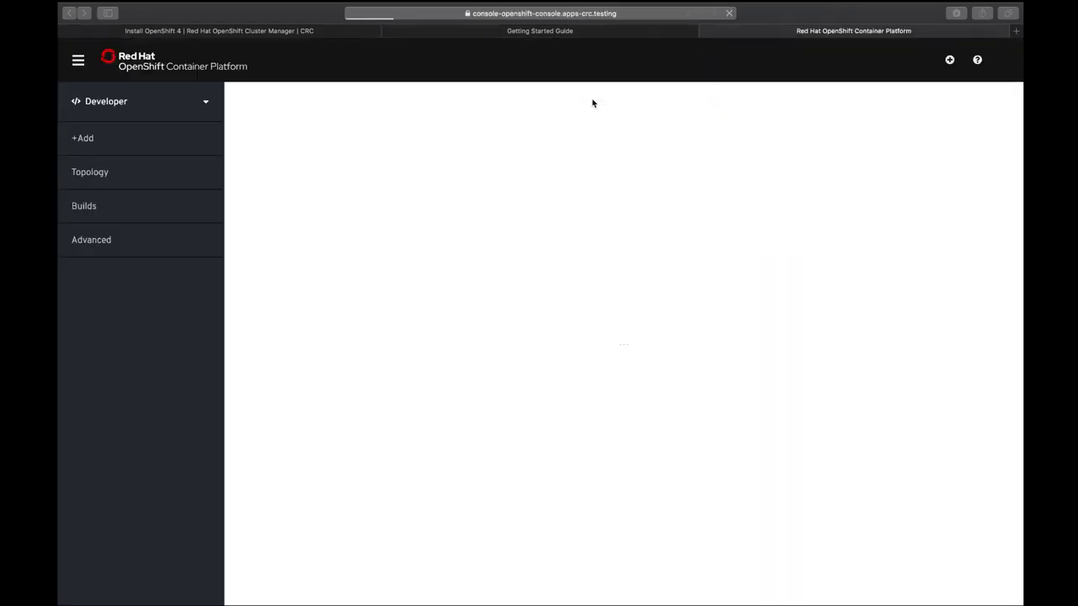
Step: Expand Advanced in the sidebar to reveal projects, events and search links
{"action": "left_click", "coordinate": [89, 172]}
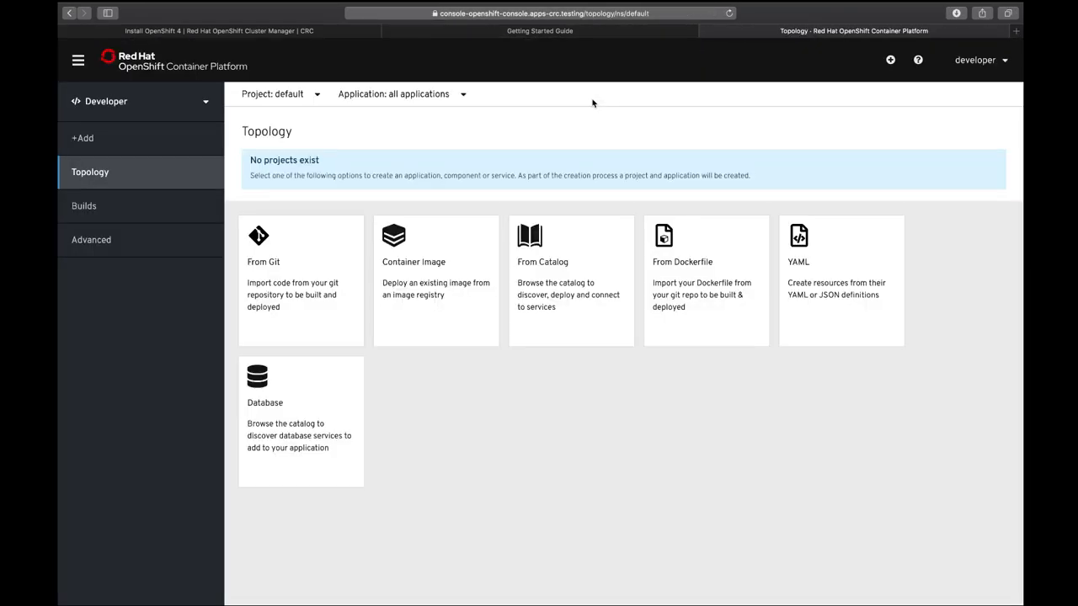
{"action": "left_click", "coordinate": [90, 239]}
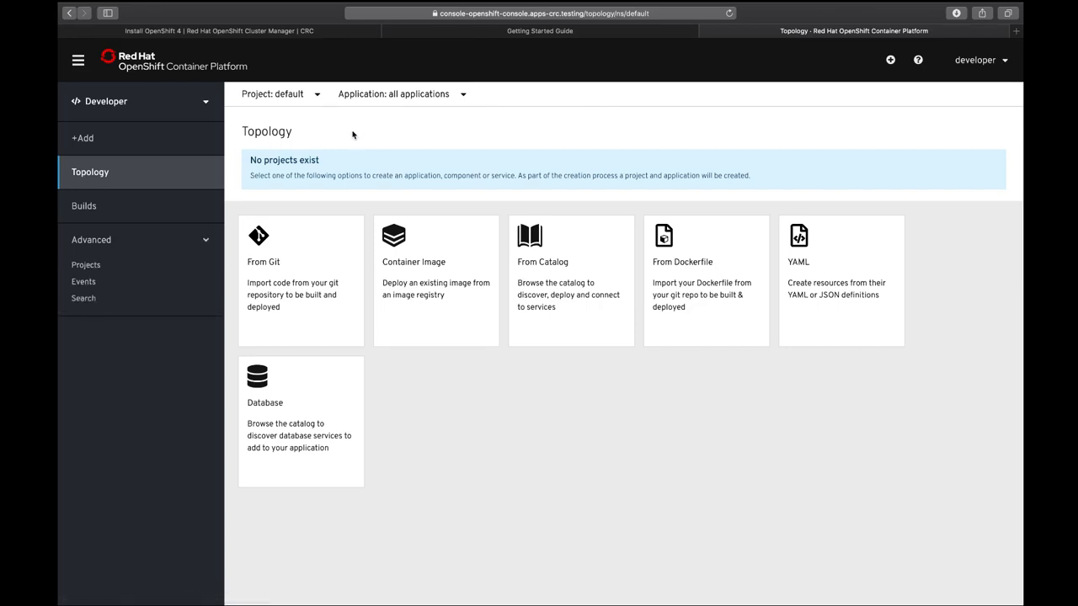
Step: Create project 'webapp' with display name 'Web App' and a short description
{"action": "left_click", "coordinate": [283, 94]}
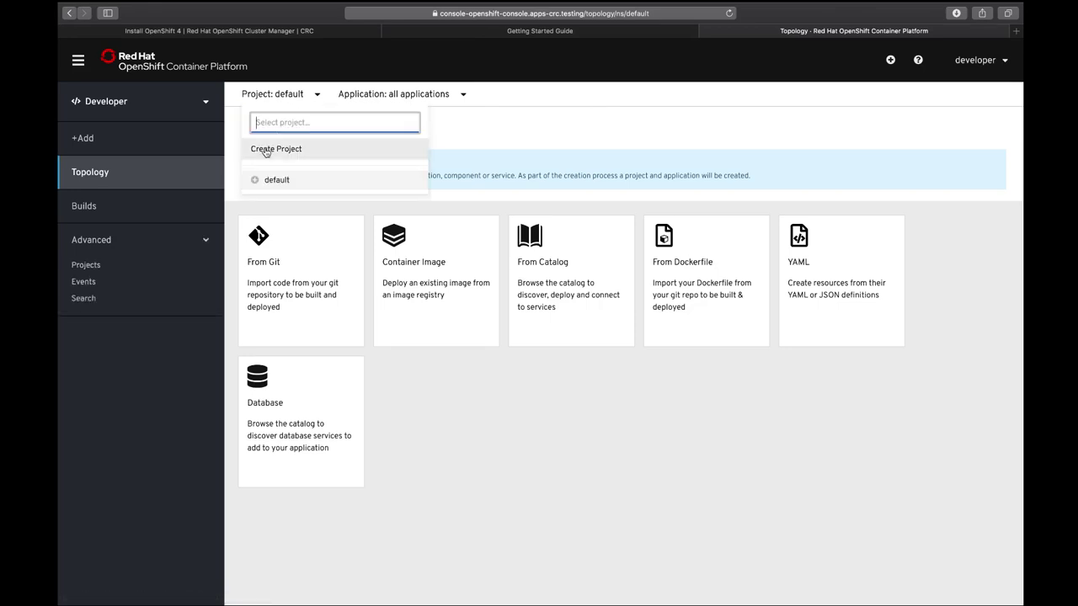
{"action": "left_click", "coordinate": [276, 148]}
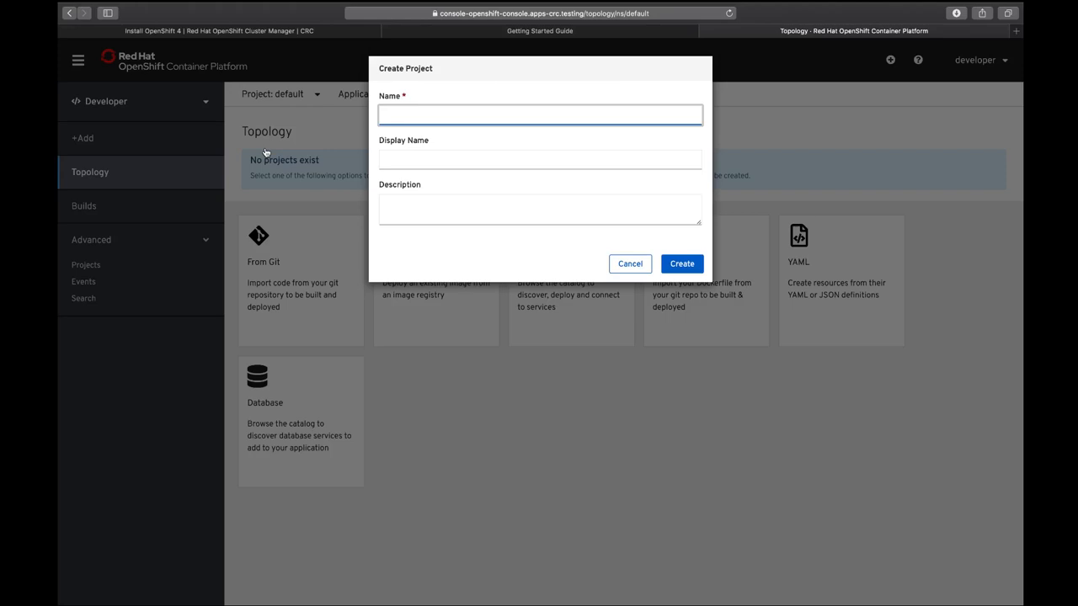
{"action": "type", "text": "webal"}
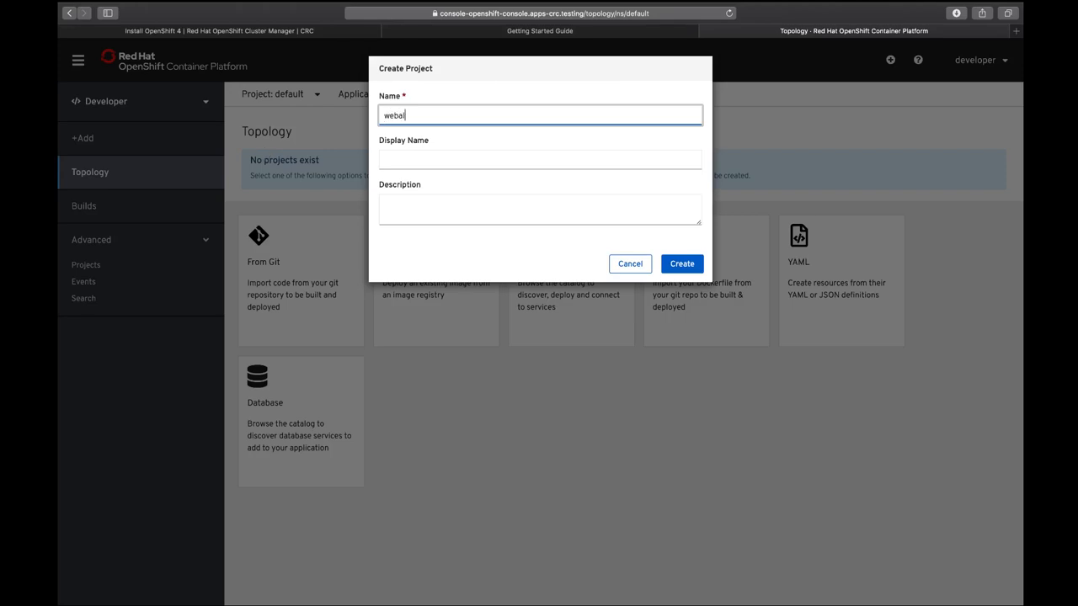
{"action": "left_click", "coordinate": [538, 159]}
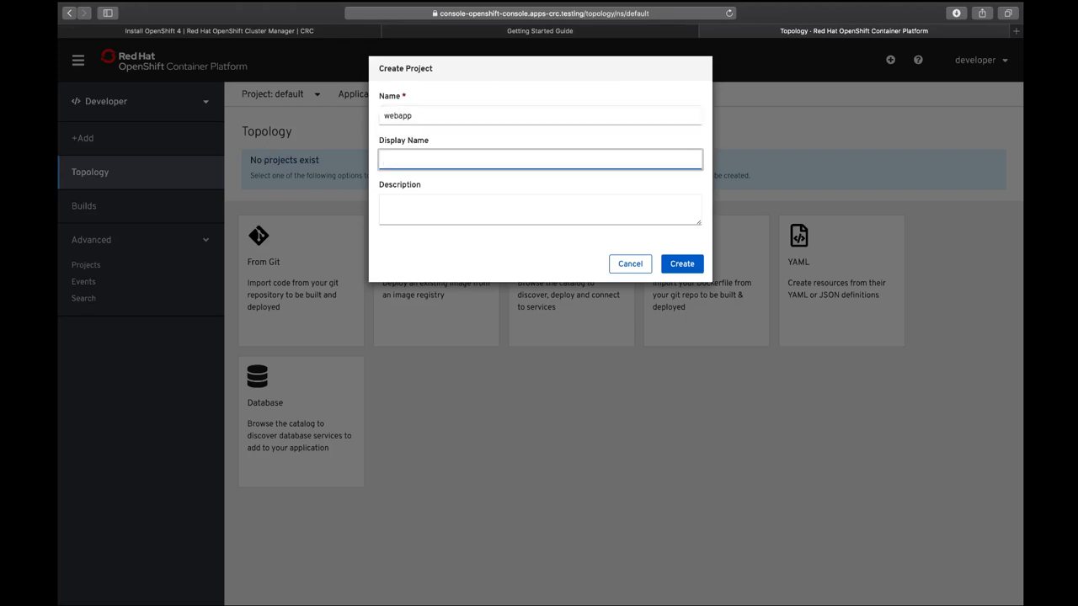
{"action": "type", "text": "This is a web app"}
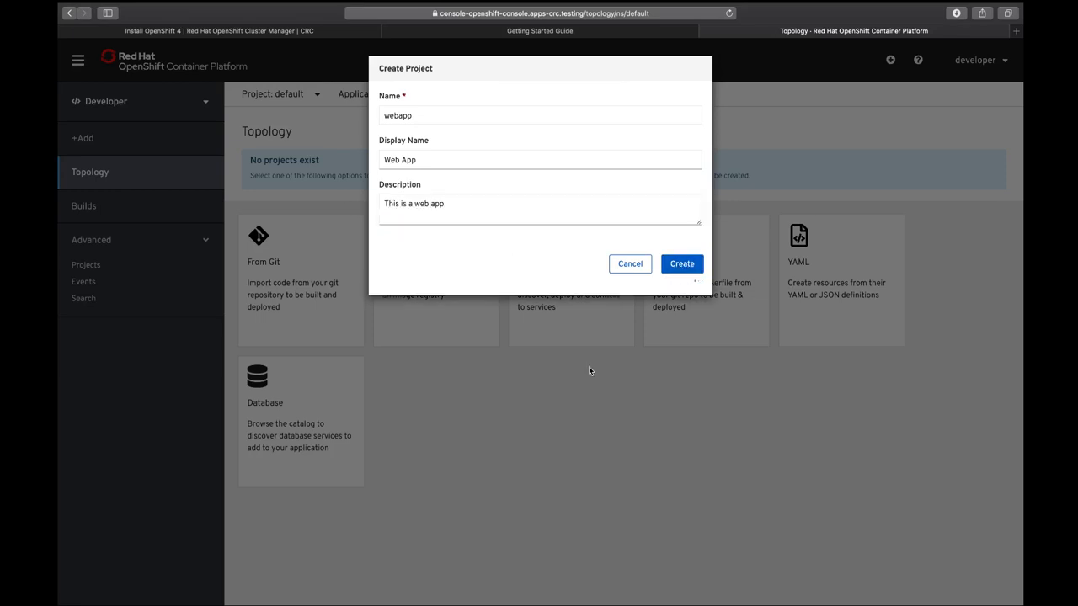
{"action": "left_click", "coordinate": [681, 263]}
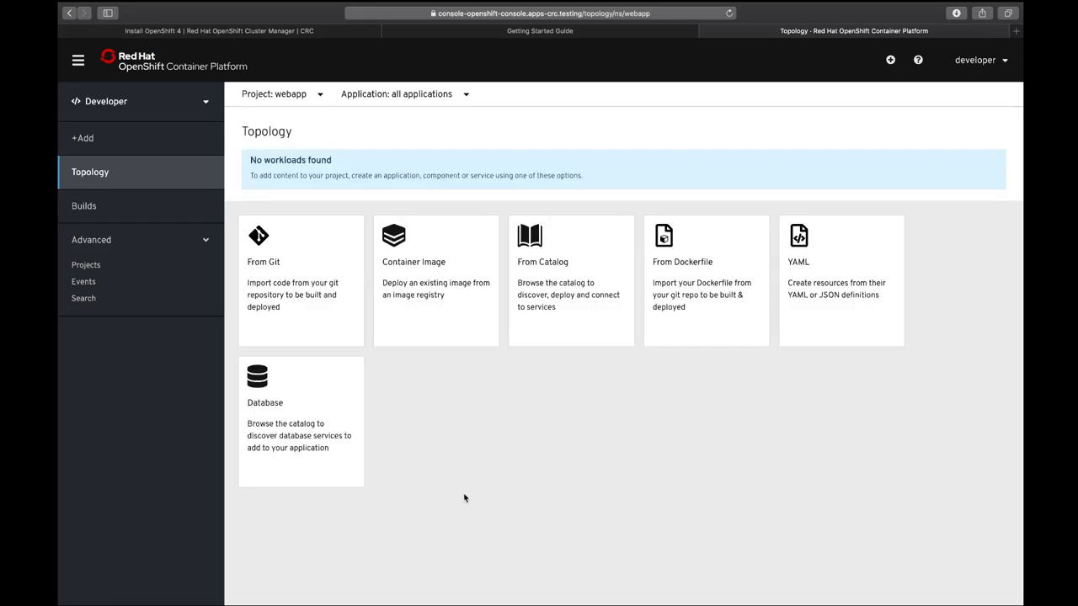
{"action": "mouse_move", "coordinate": [417, 452]}
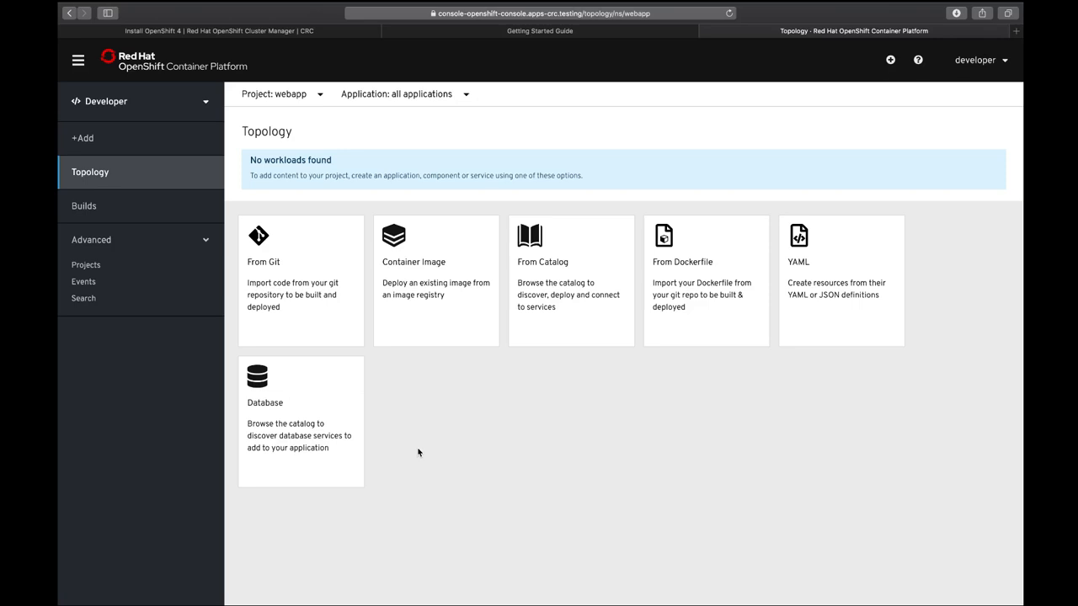
{"action": "mouse_move", "coordinate": [546, 284]}
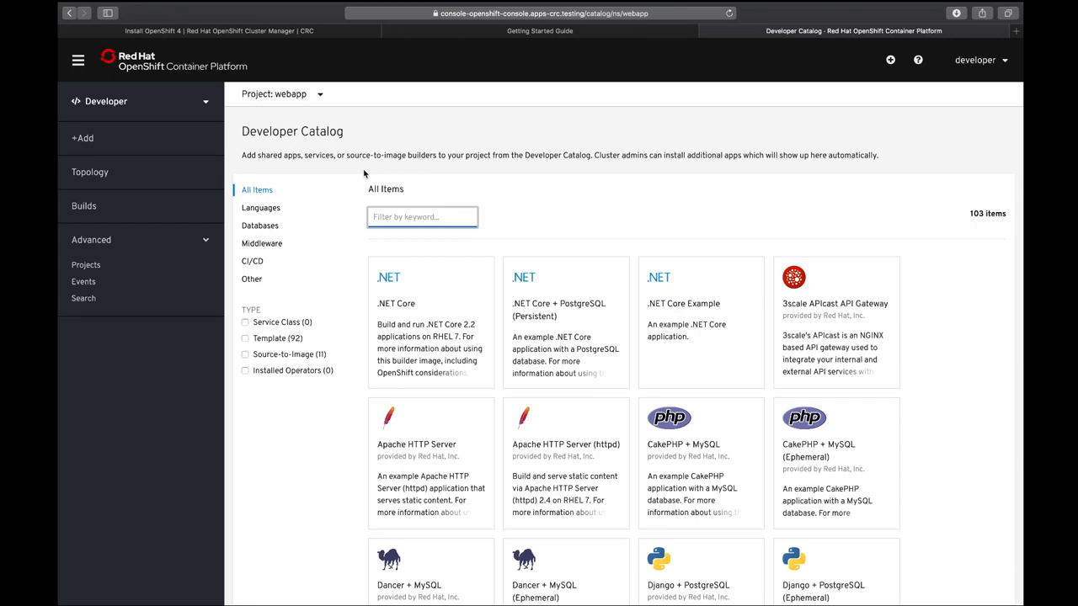
{"action": "mouse_move", "coordinate": [333, 461]}
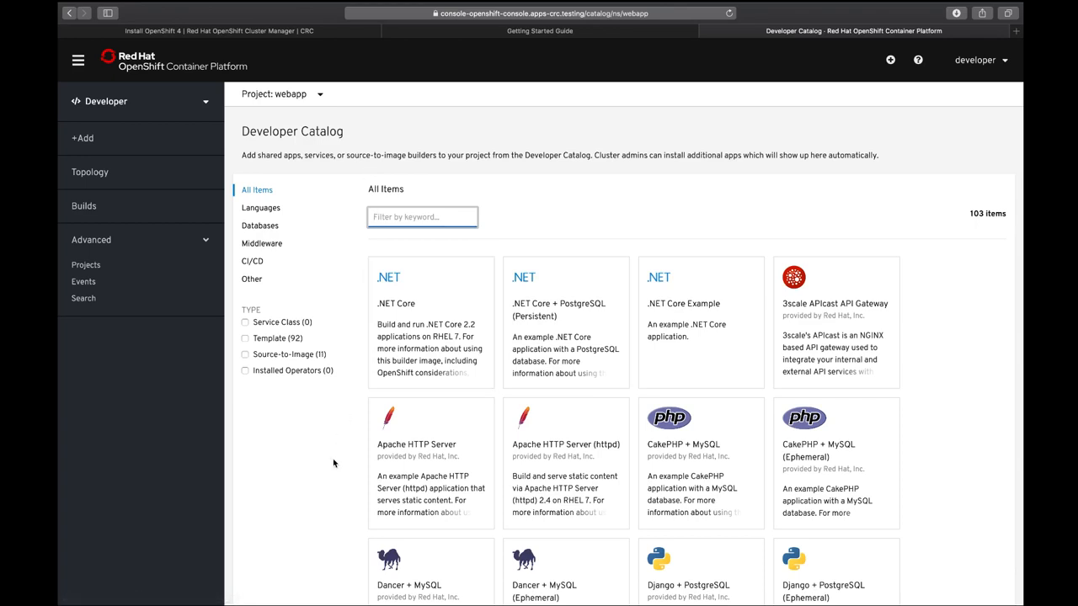
{"action": "mouse_move", "coordinate": [408, 445]}
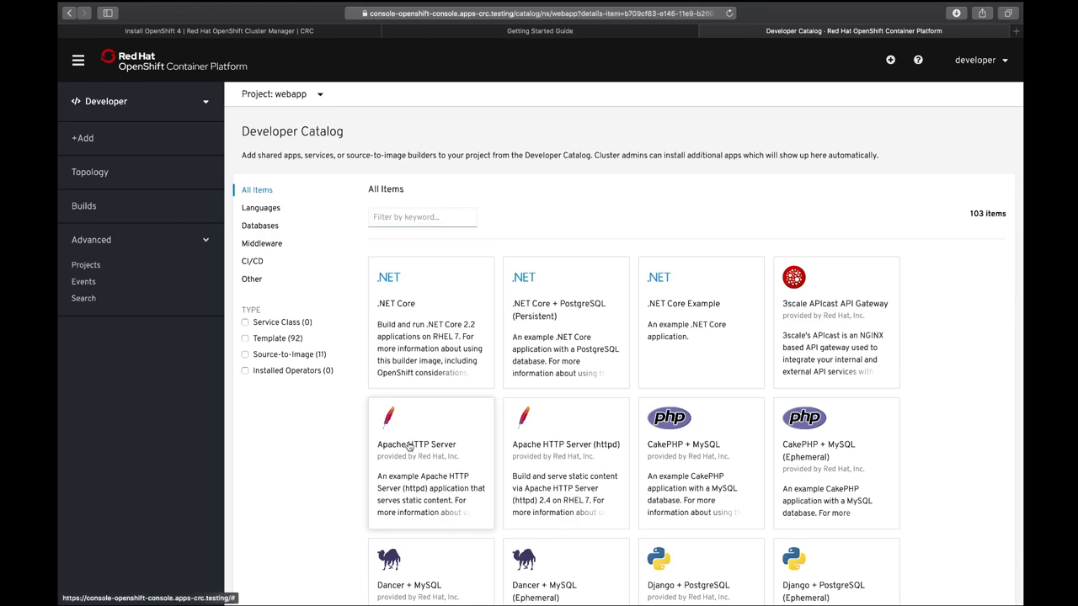
Step: Select the Apache HTTP Server catalog card and start Instantiate Template
{"action": "left_click", "coordinate": [417, 445]}
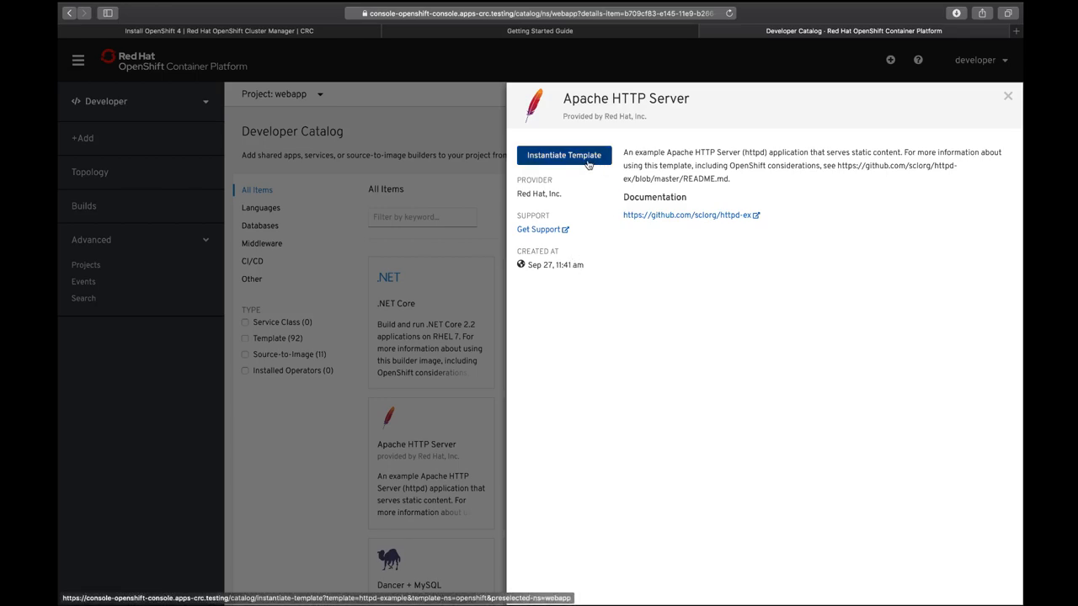
{"action": "left_click", "coordinate": [563, 155]}
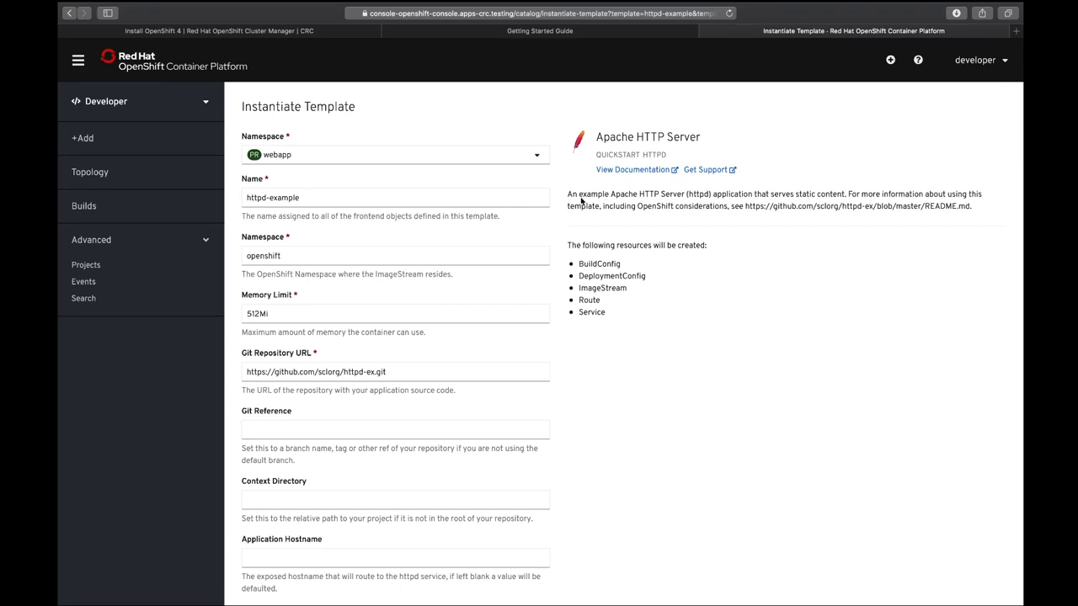
Step: Create the httpd-example template instance keeping all default parameters
{"action": "scroll", "scroll_direction": "down", "scroll_amount": 3}
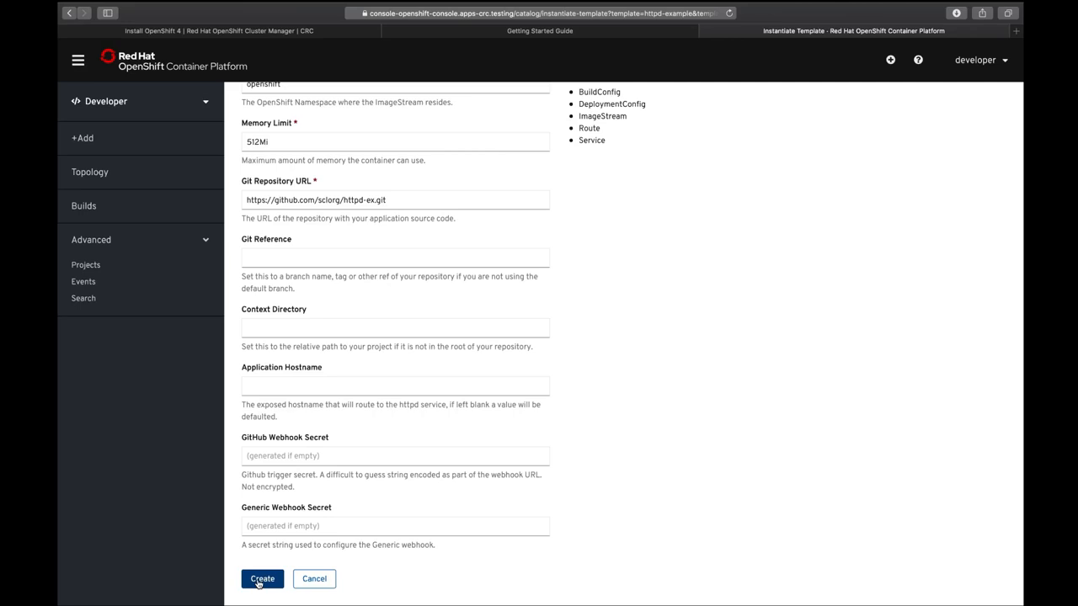
{"action": "left_click", "coordinate": [261, 580]}
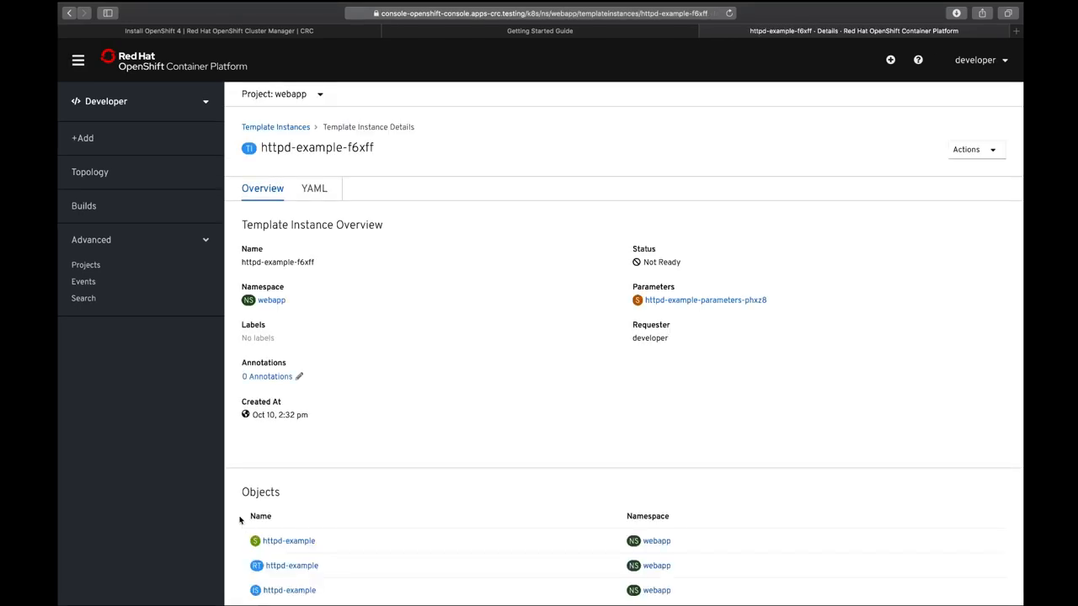
{"action": "mouse_move", "coordinate": [236, 512]}
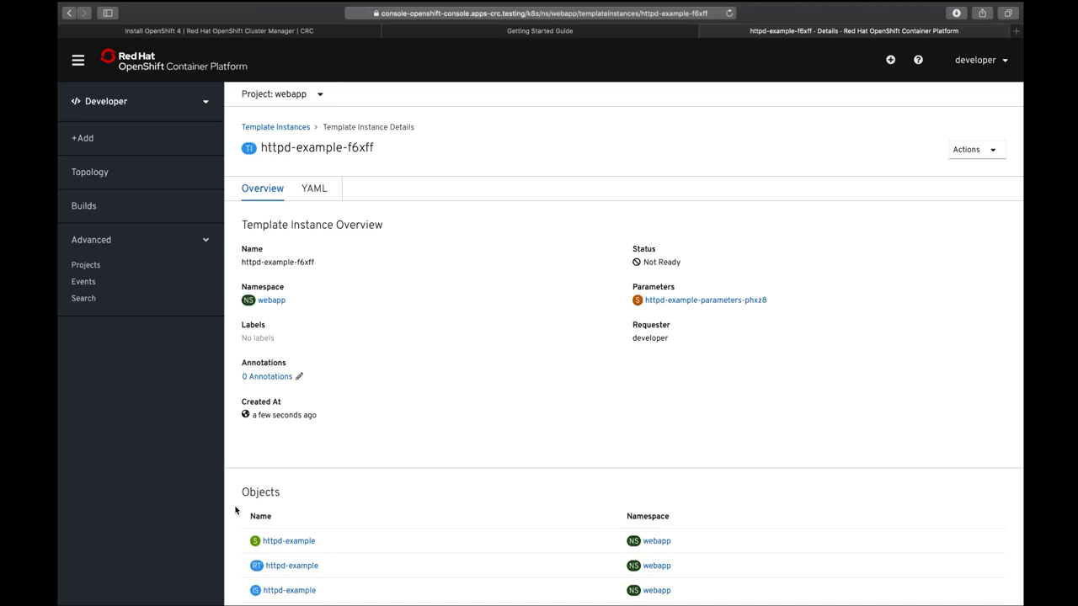
{"action": "left_click", "coordinate": [86, 172]}
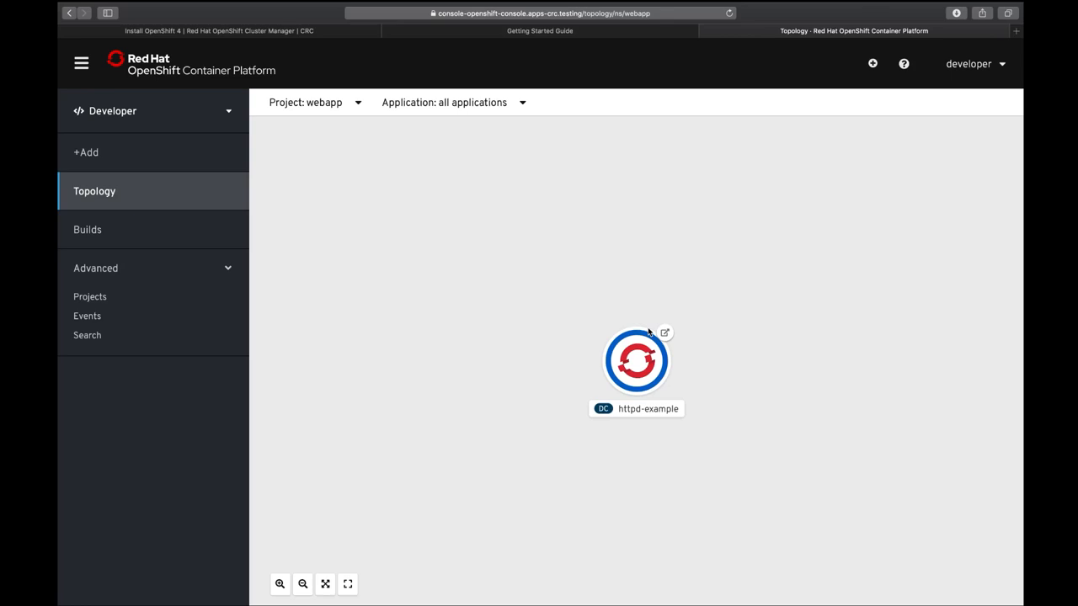
{"action": "mouse_move", "coordinate": [654, 335]}
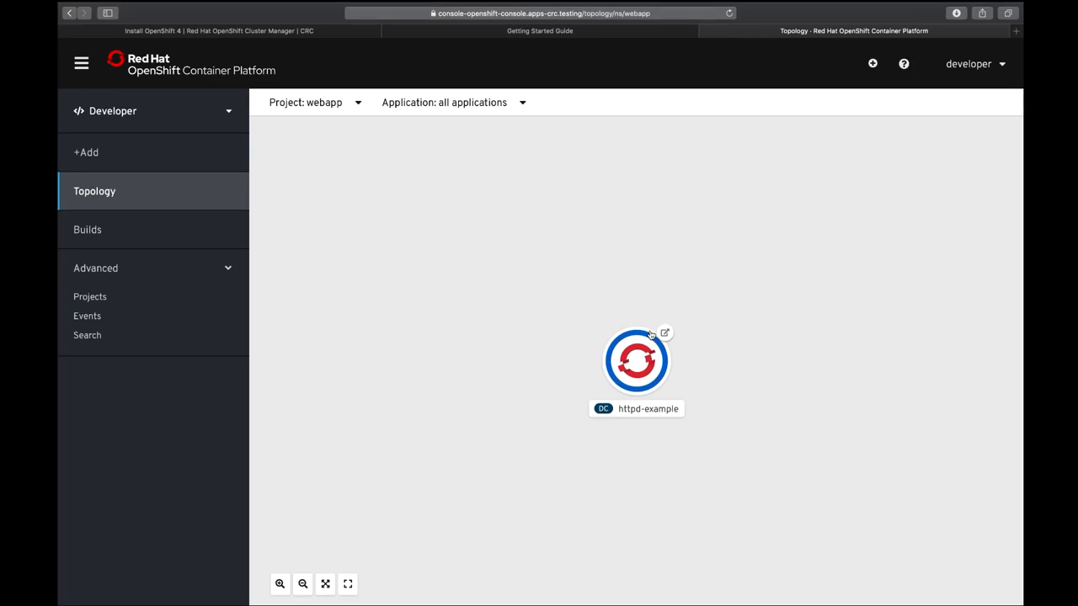
Step: Select the httpd-example node in the webapp Topology view
{"action": "left_click", "coordinate": [670, 334]}
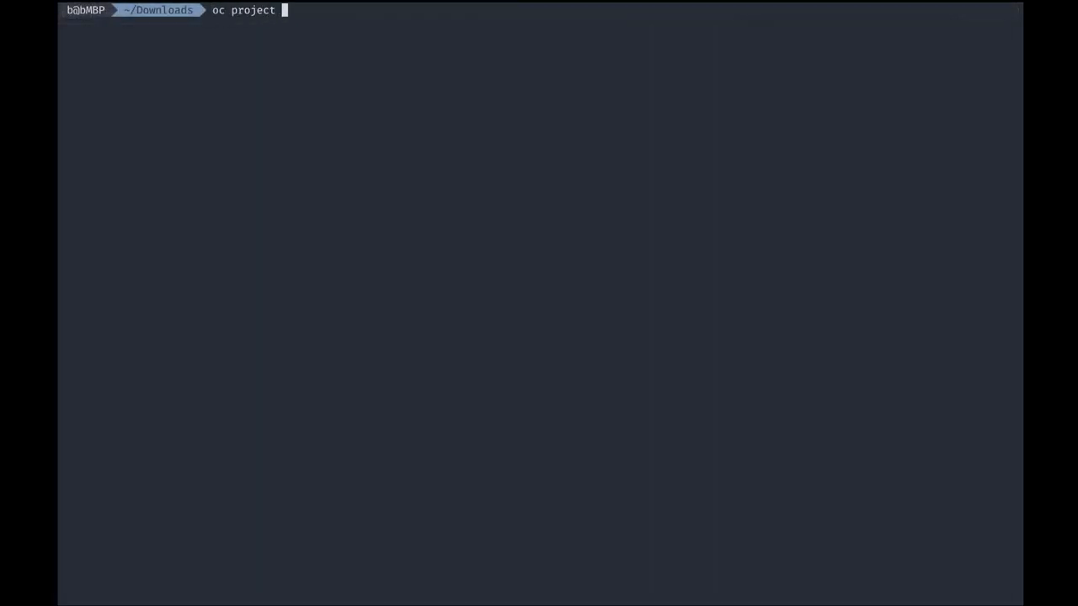
Step: Run 'oc project webapp' and 'oc get all' to list the project's resources
{"action": "type", "text": "webapp"}
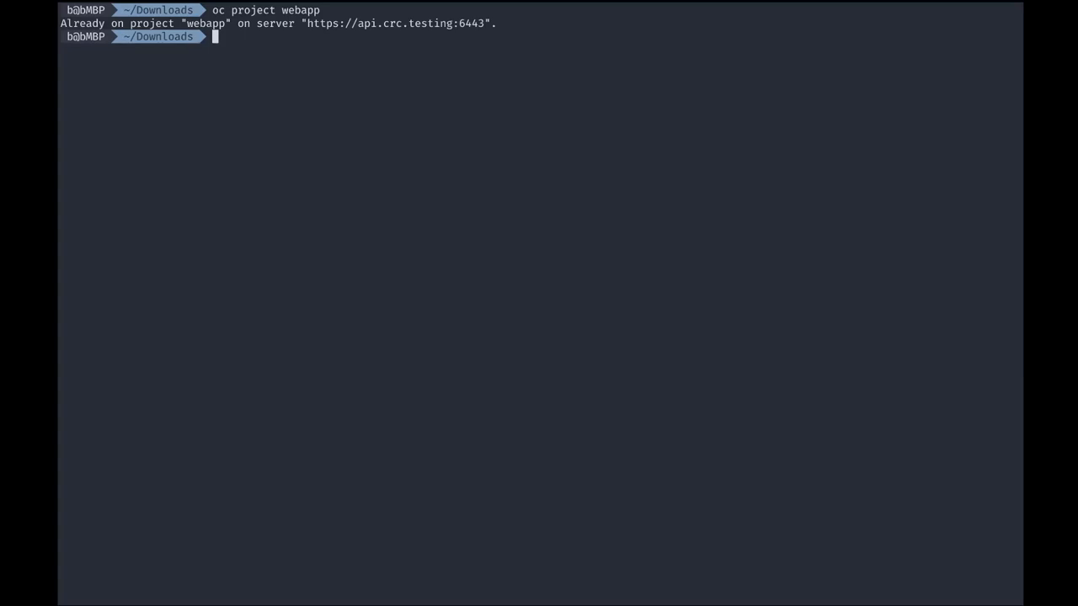
{"action": "type", "text": "oc get all"}
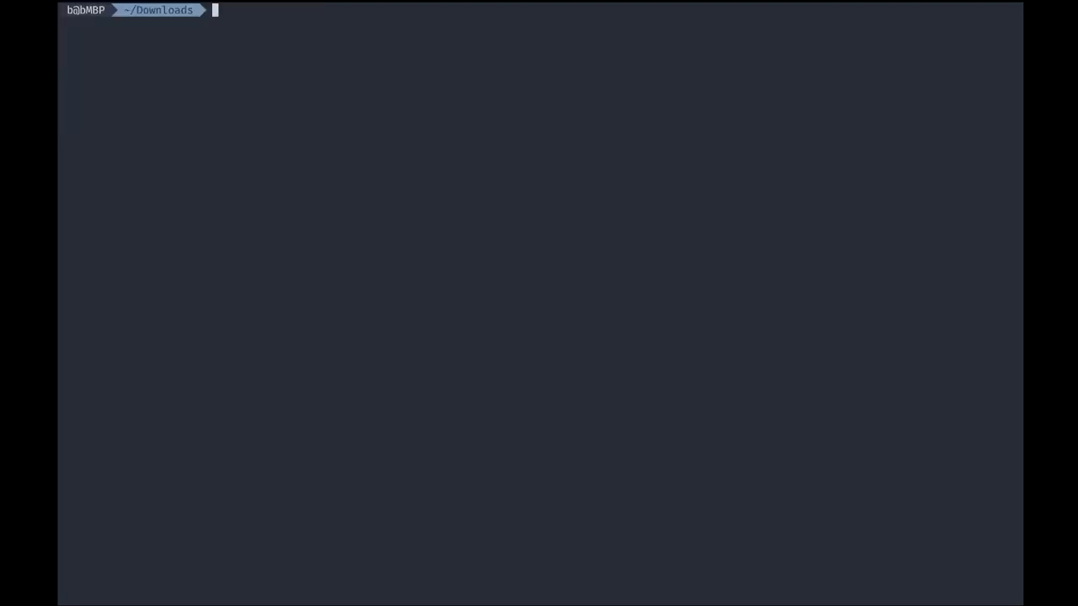
Step: Review 'crc -h' and 'crc stop -h', then stop the cluster with 'crc stop'
{"action": "type", "text": "crc -h"}
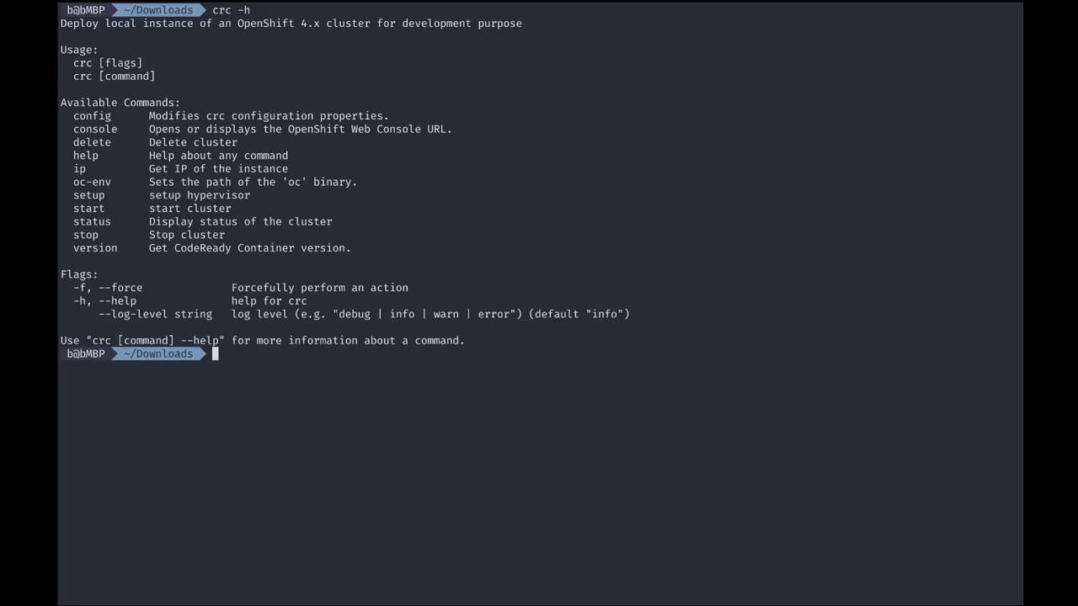
{"action": "type", "text": "crc stop"}
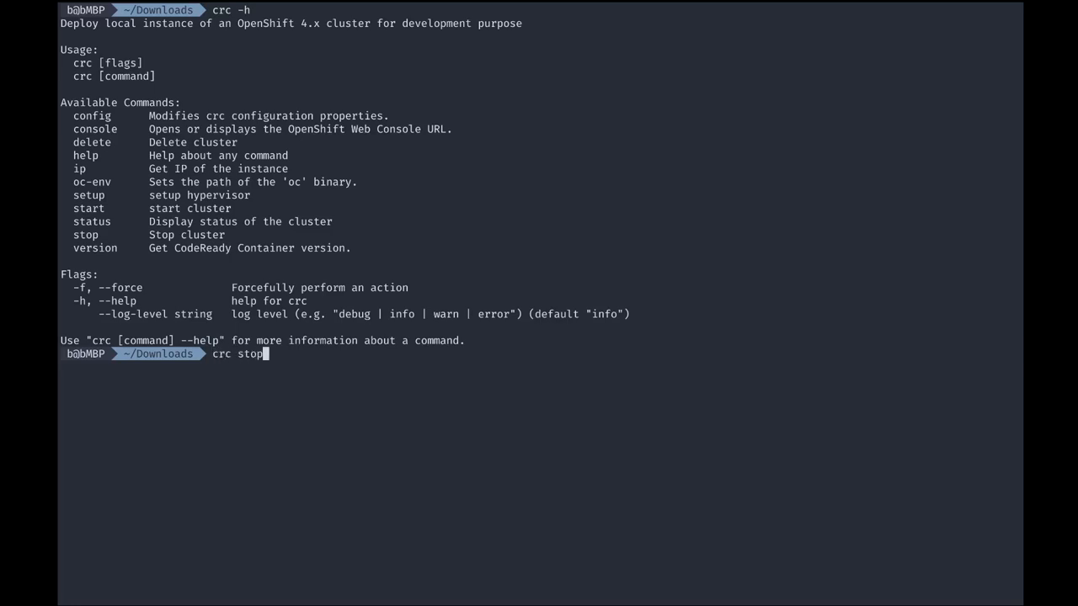
{"action": "type", "text": "-h"}
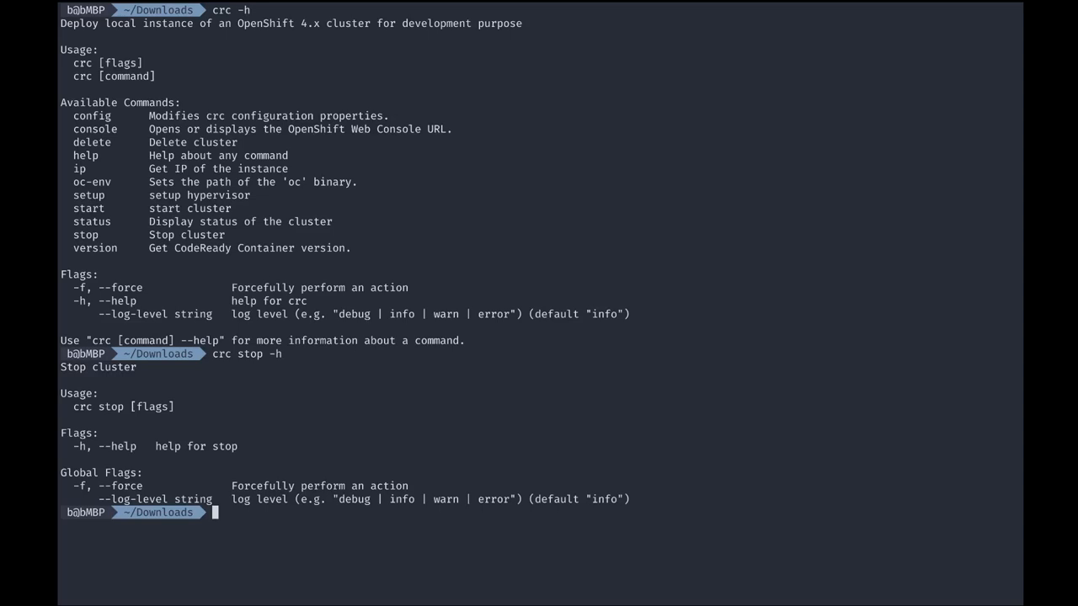
{"action": "type", "text": "crc stop"}
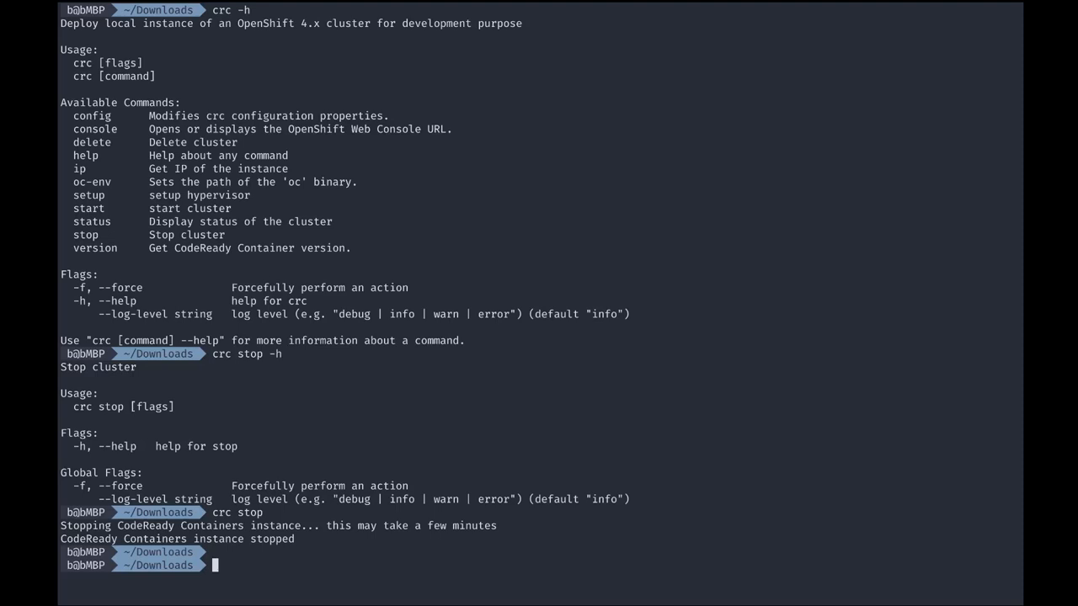
Step: Review 'crc delete -h', then run 'crc delete' and confirm with y
{"action": "type", "text": "crc"}
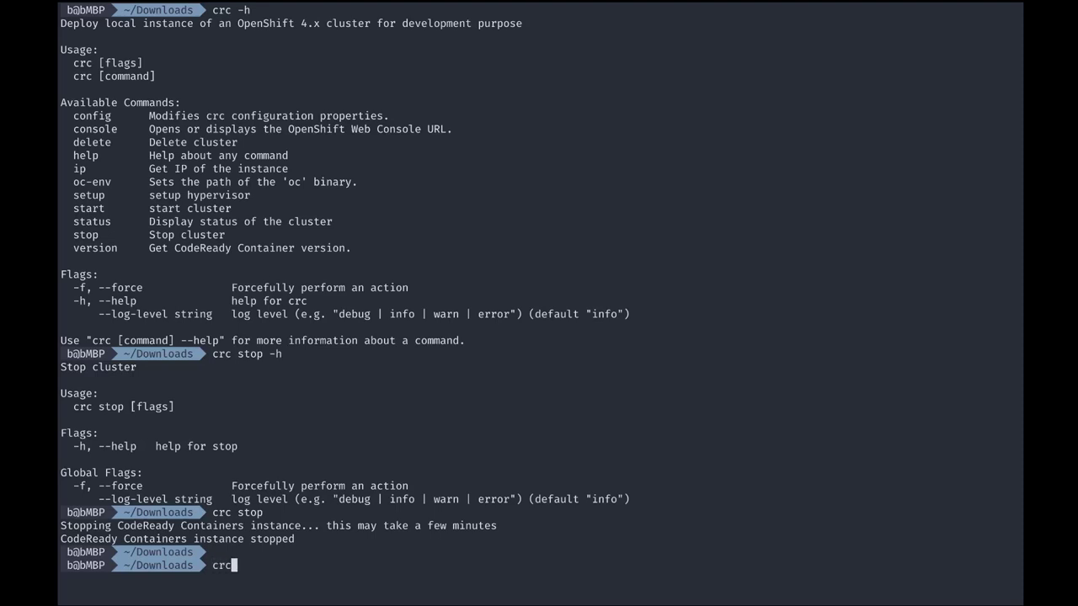
{"action": "type", "text": "delete -h"}
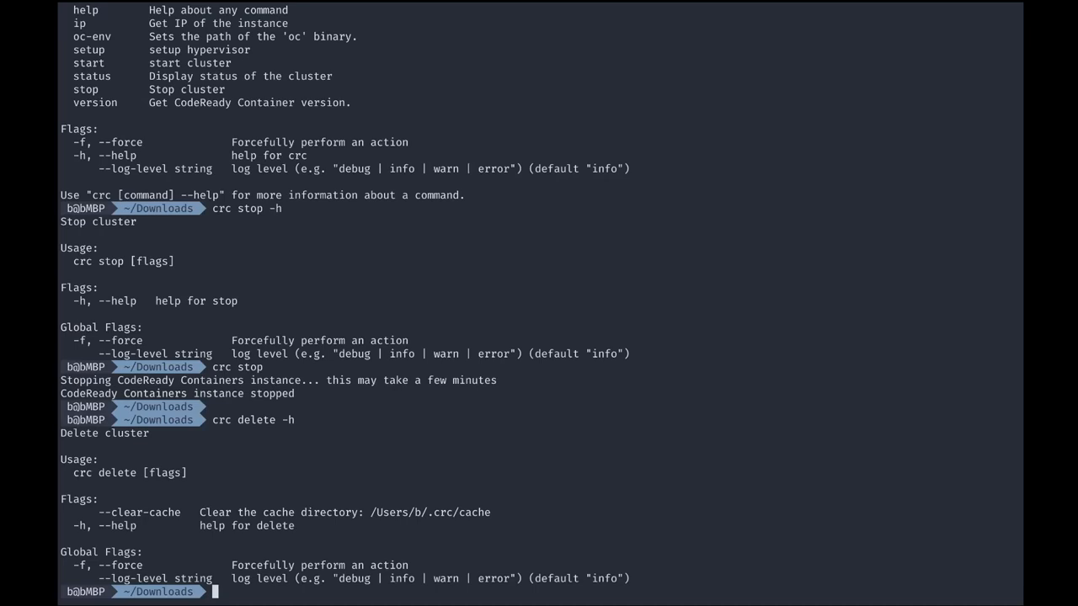
{"action": "type", "text": "crc delete"}
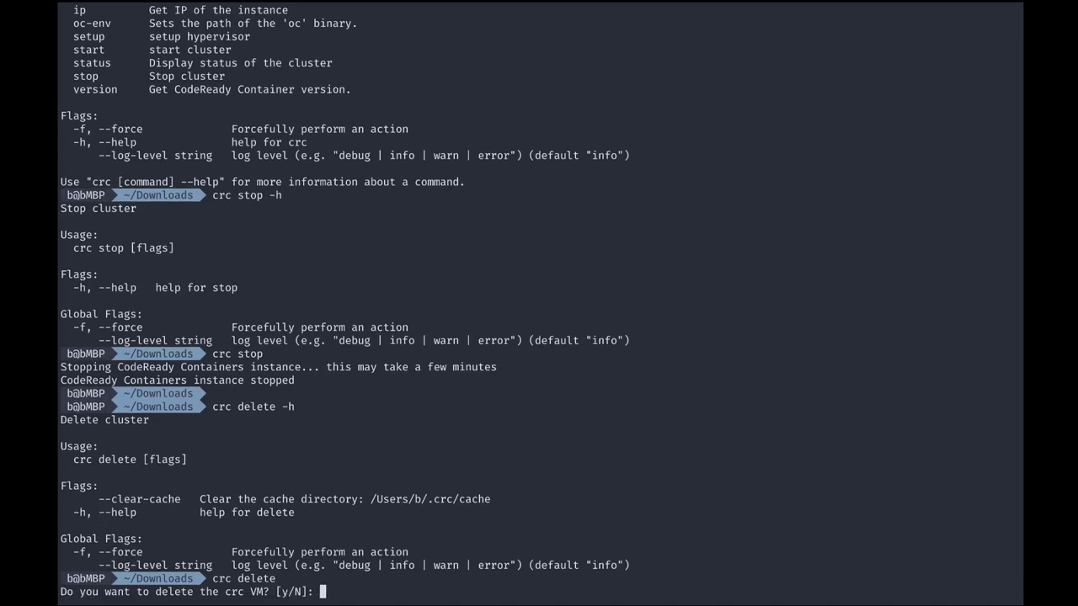
{"action": "type", "text": "y"}
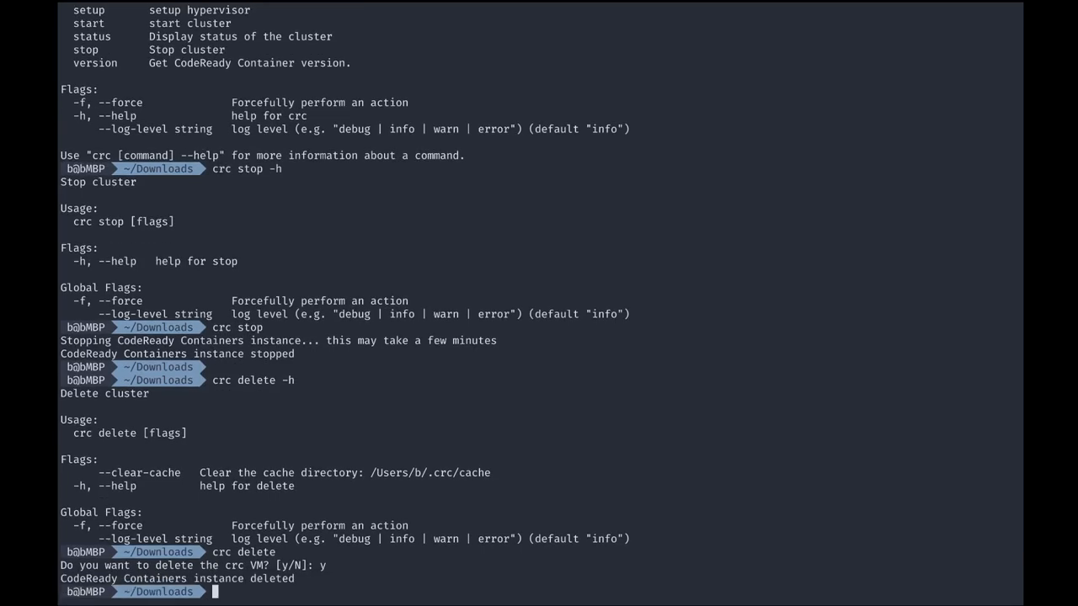